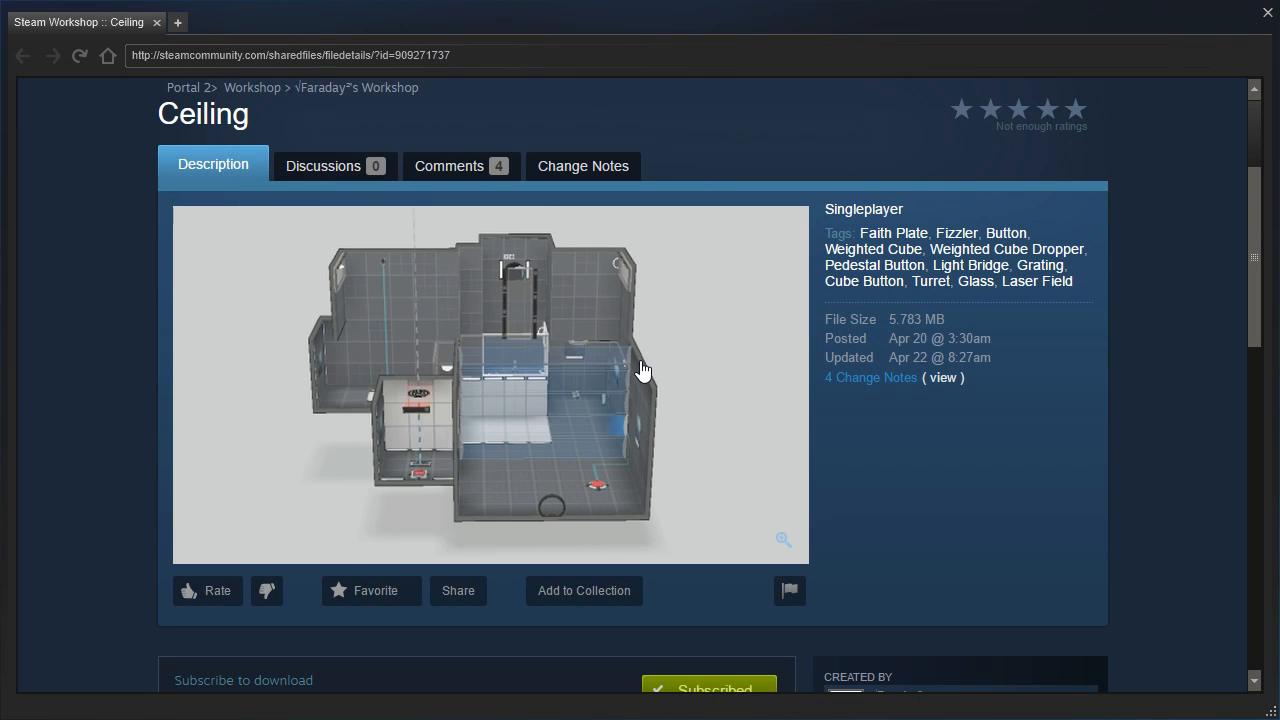
Step: Scroll through the Workshop list to reach the Ceiling test chamber and enter its start area
scroll(down, 3)
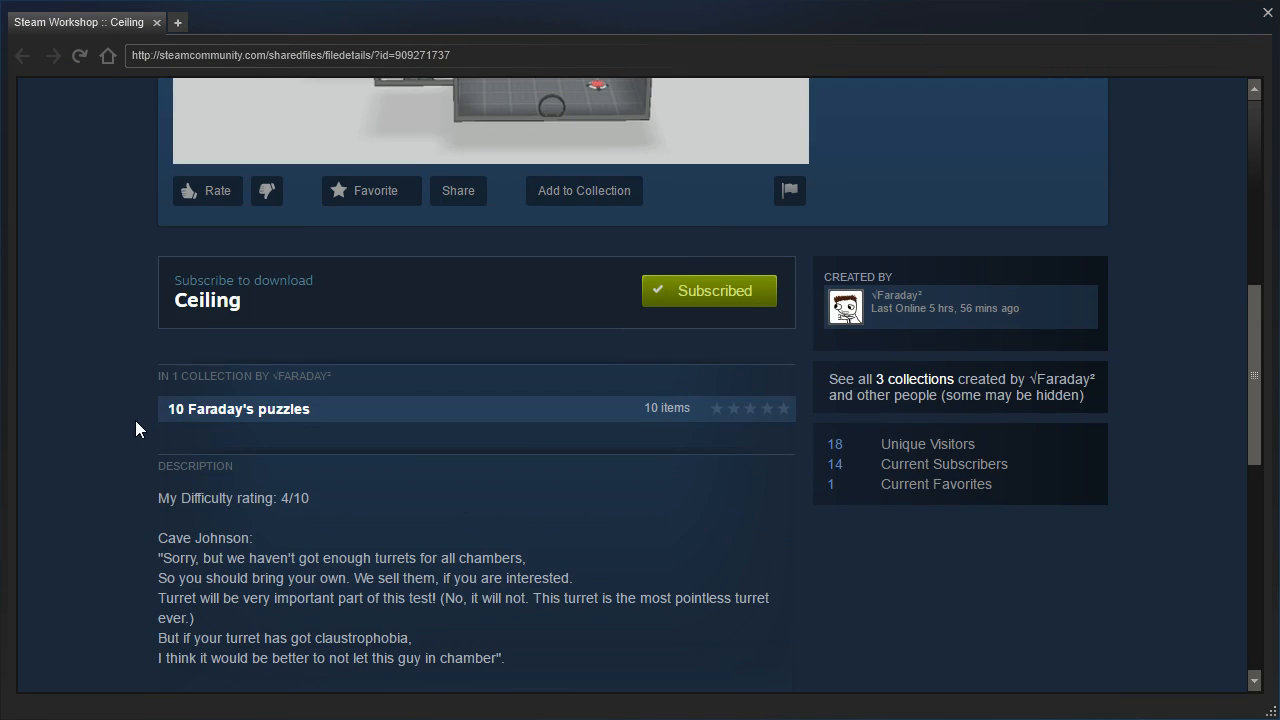
scroll(down, 3)
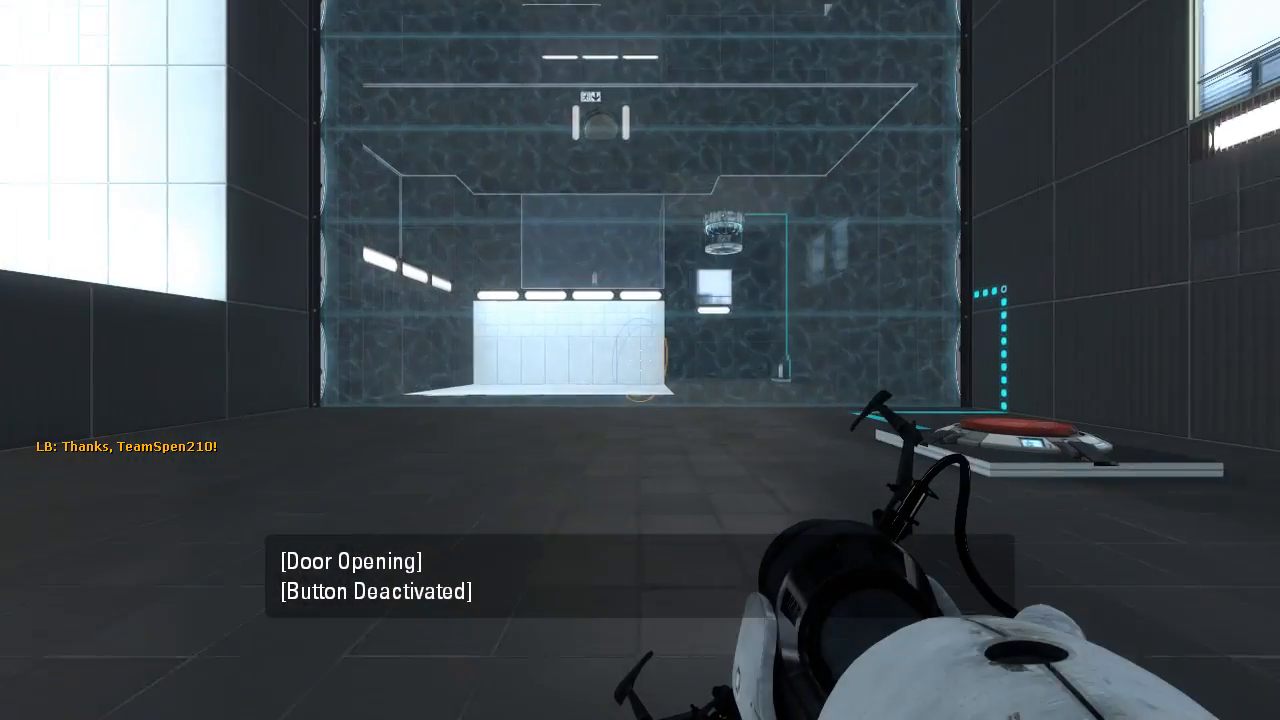
mouse_move(640, 360)
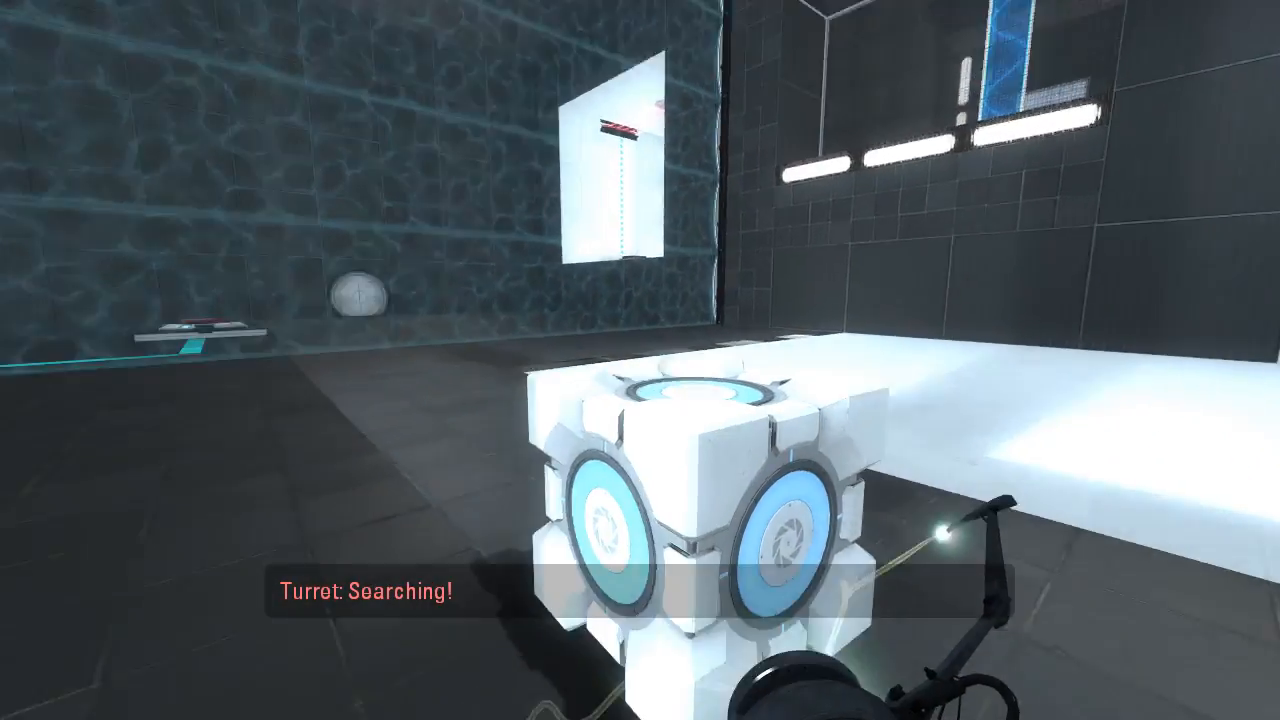
mouse_move(640, 360)
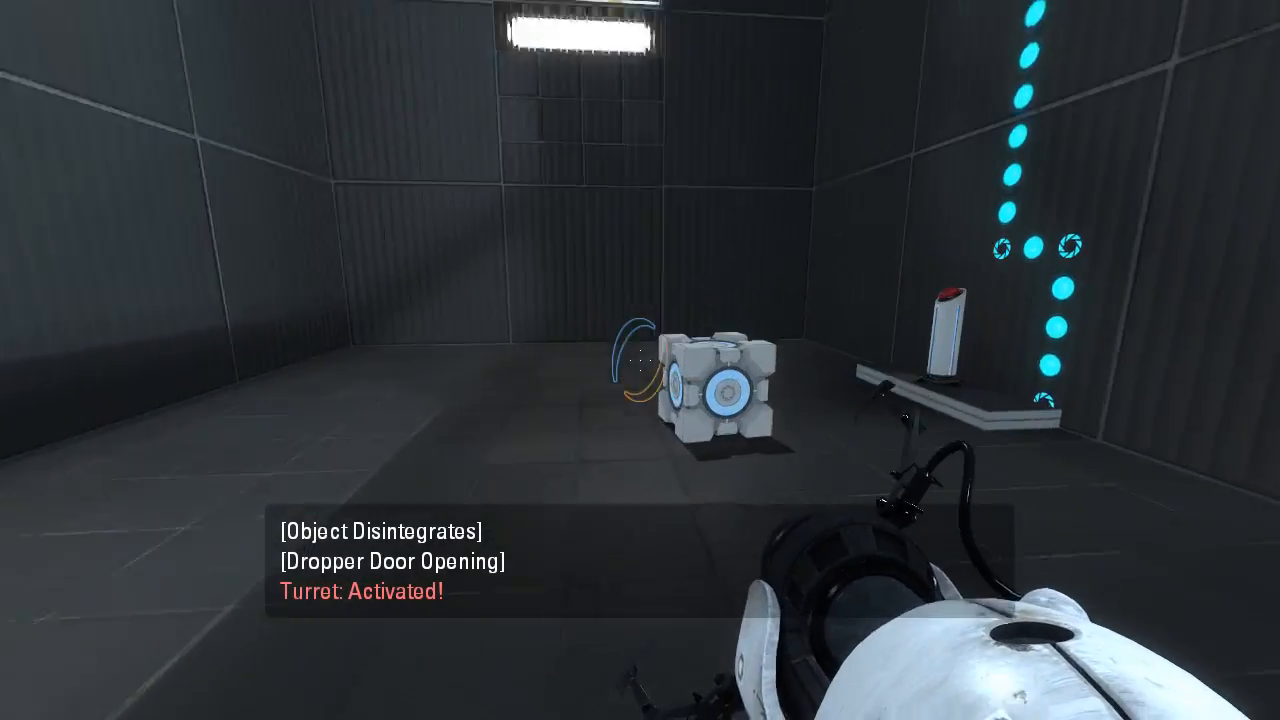
mouse_move(640, 360)
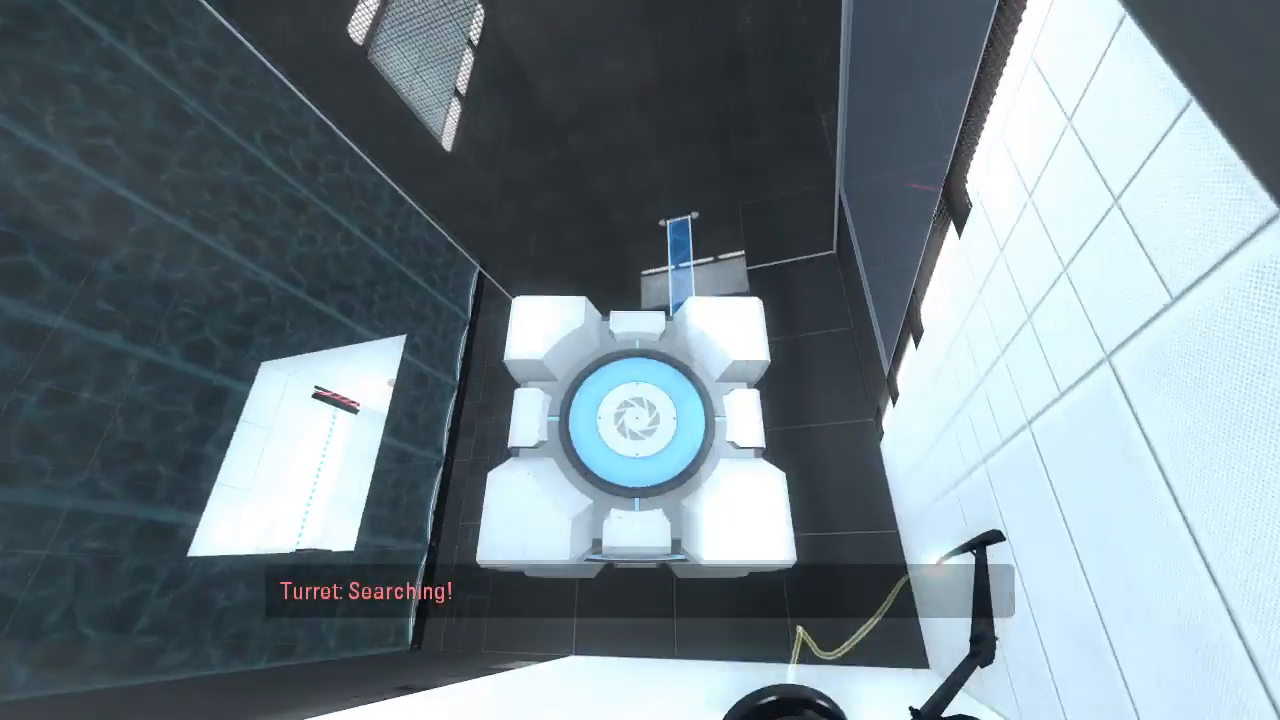
mouse_move(640, 360)
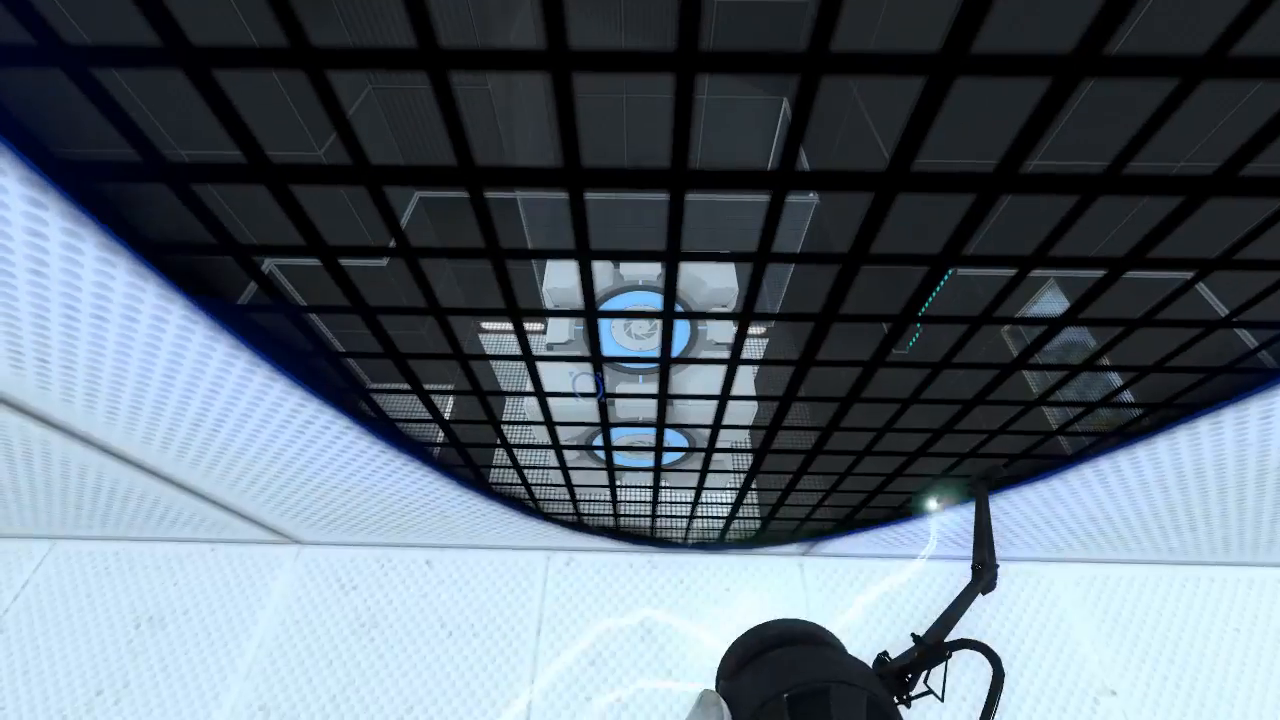
mouse_move(640, 360)
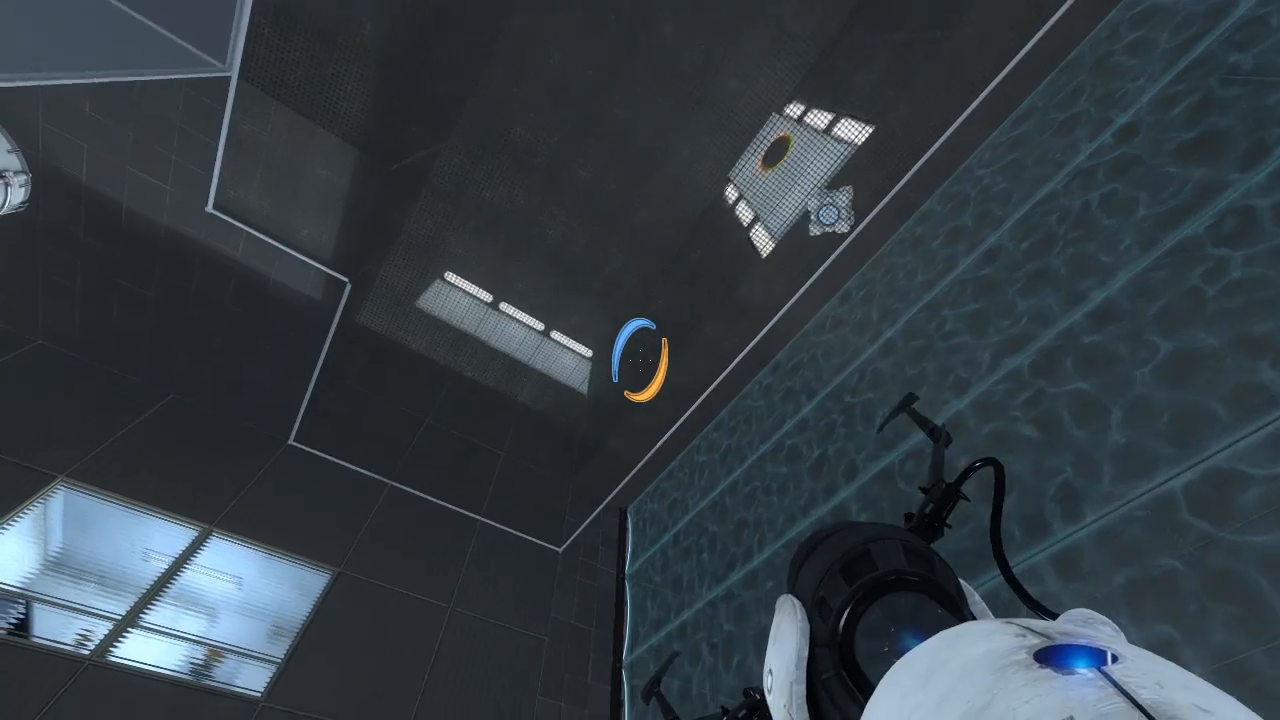
mouse_move(640, 360)
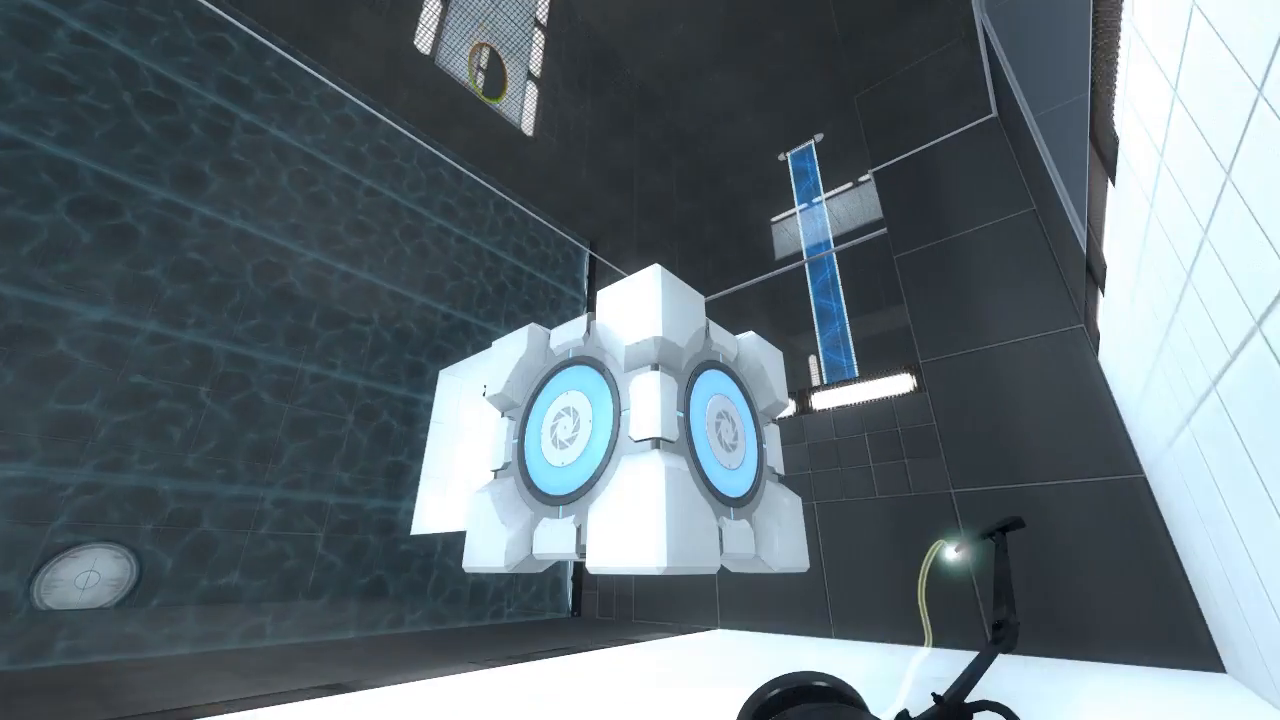
mouse_move(640, 360)
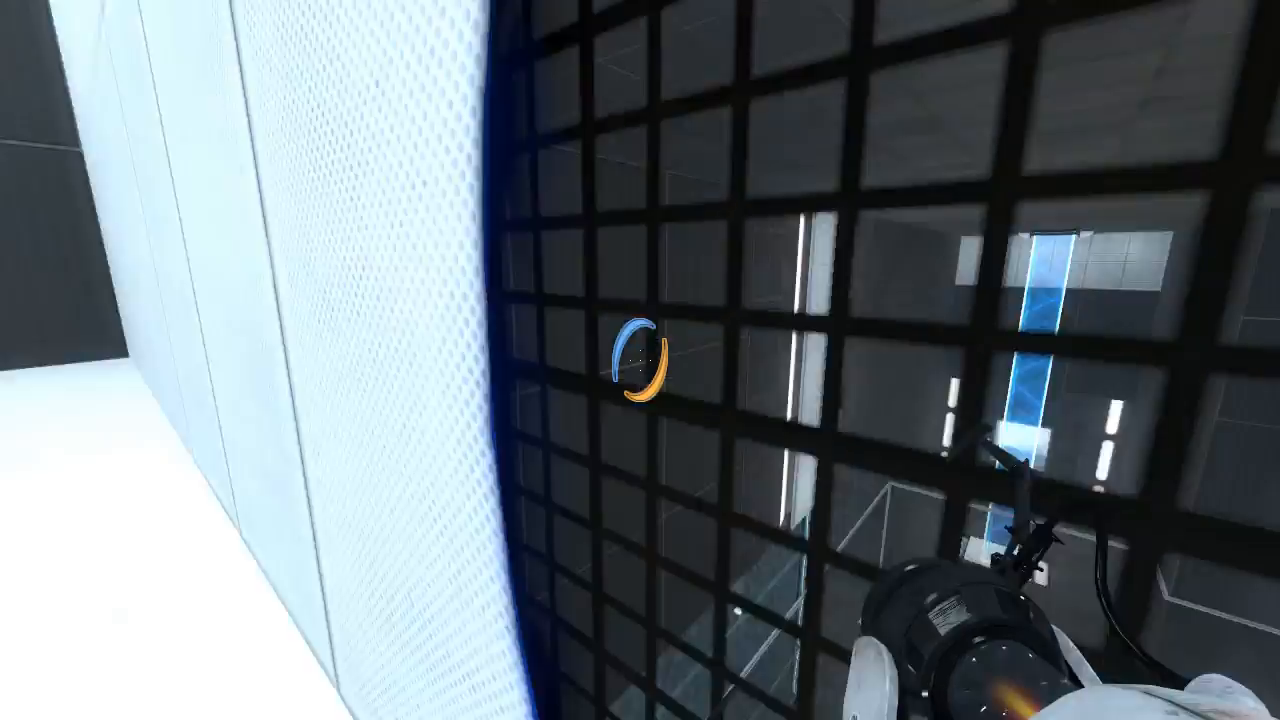
mouse_move(640, 360)
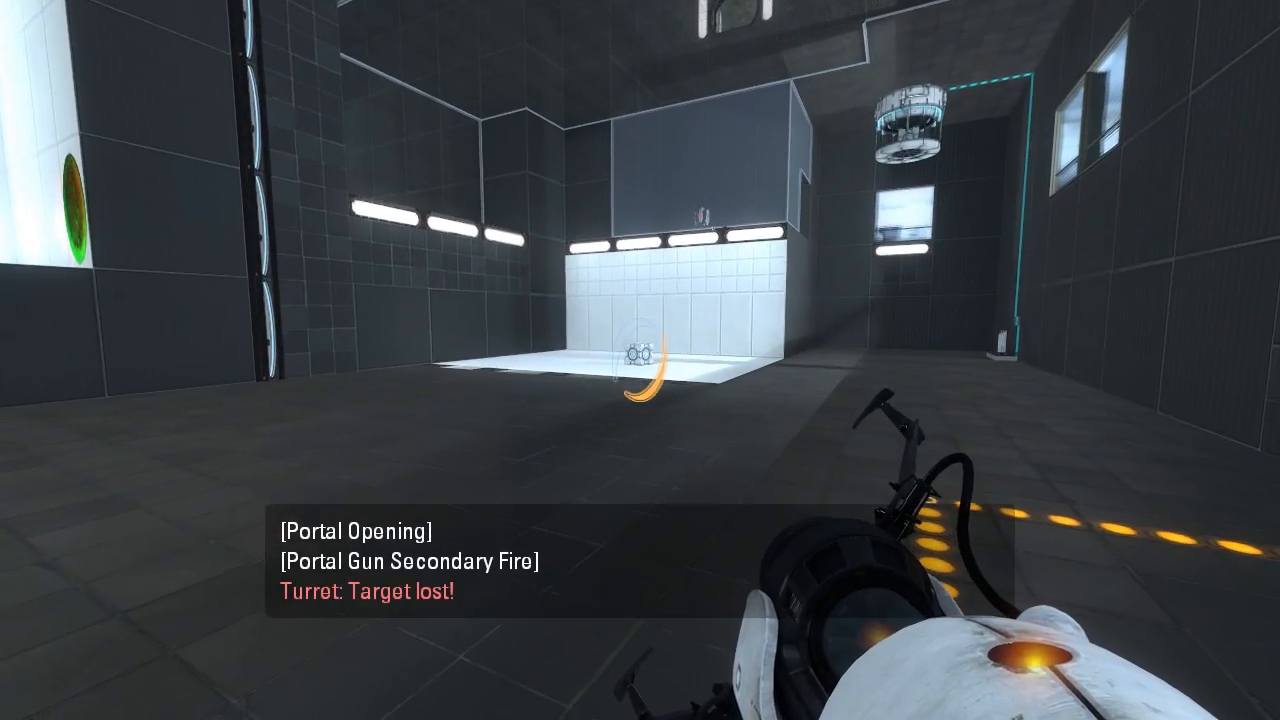
Step: Fire a portal onto the white floor panel to link it with the upper shaft
click(640, 360)
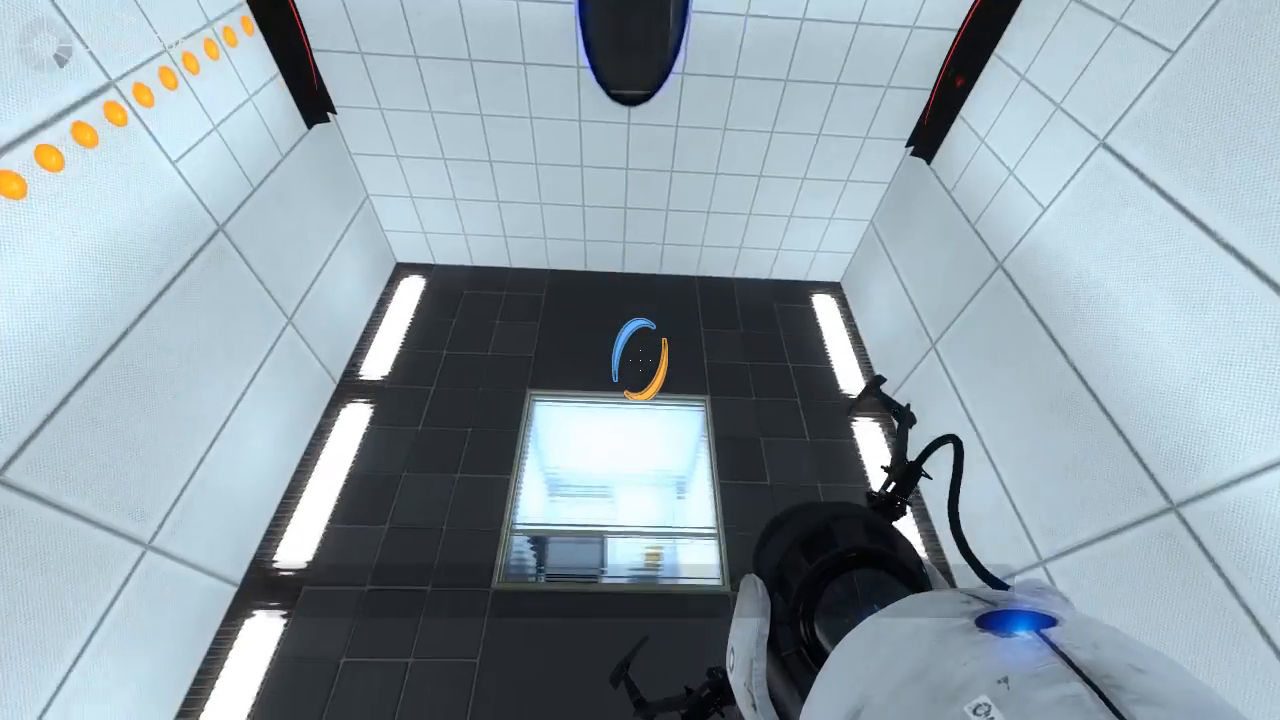
mouse_move(640, 360)
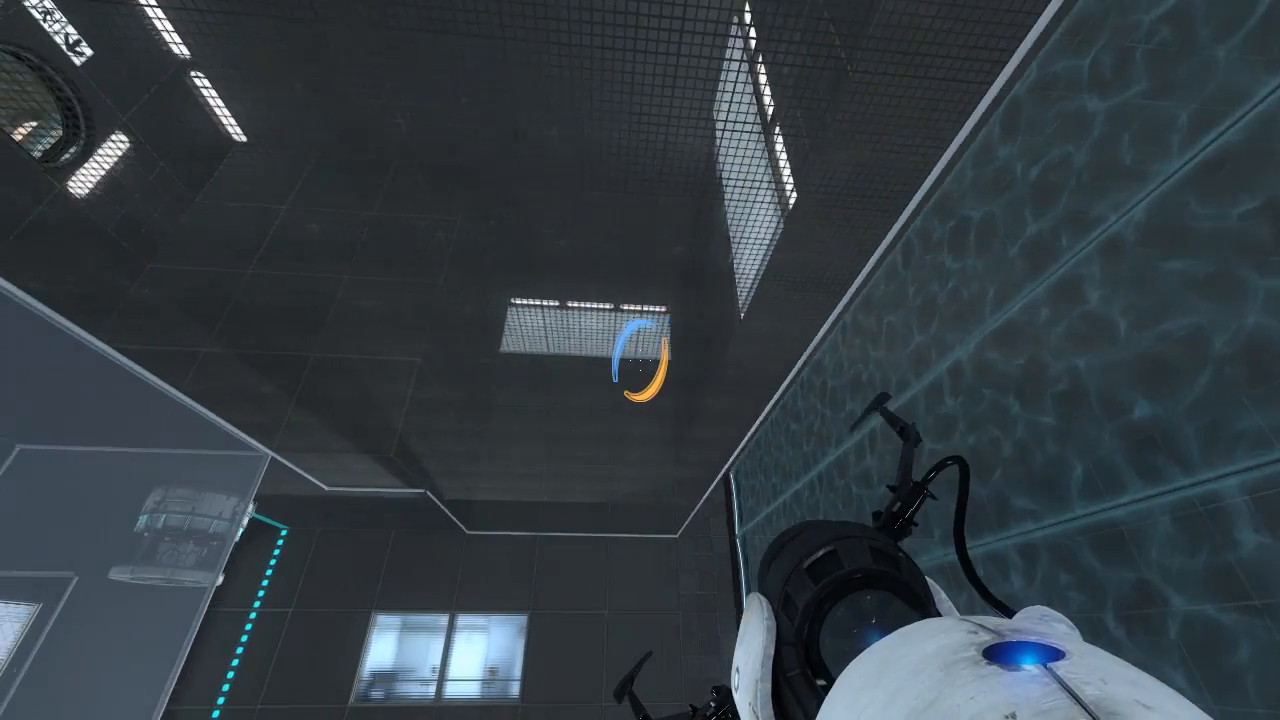
mouse_move(640, 360)
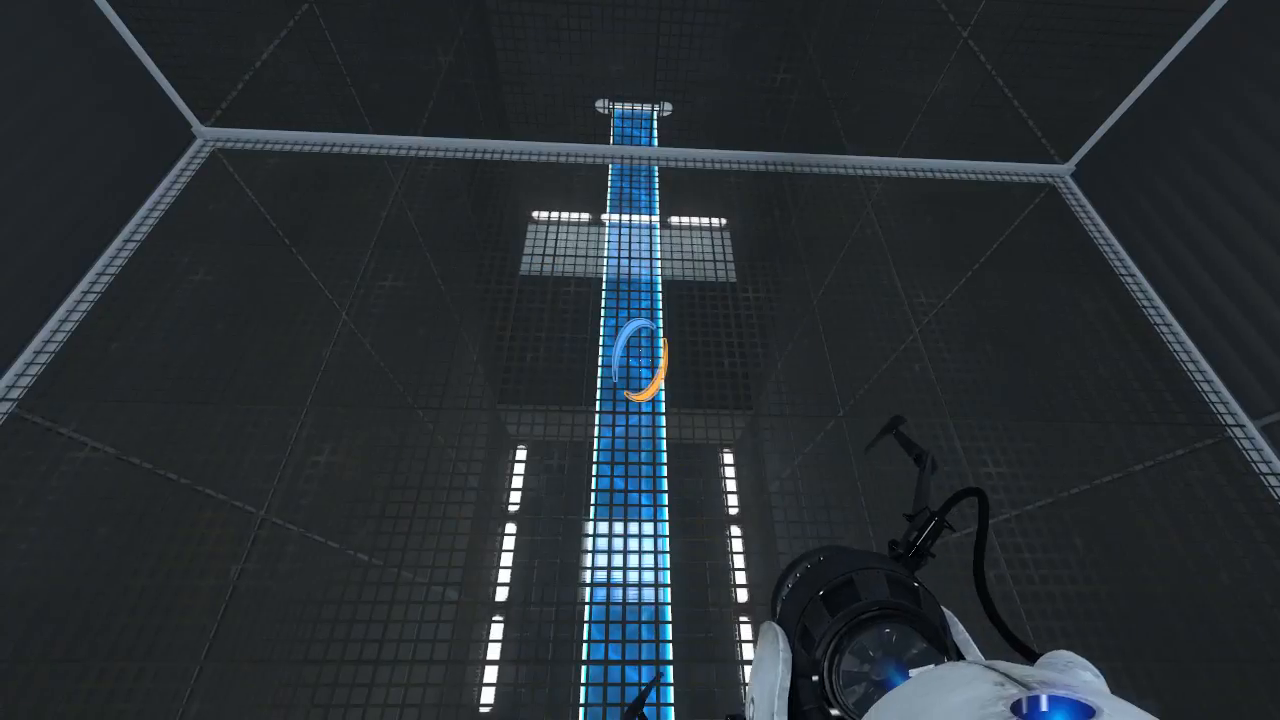
mouse_move(640, 360)
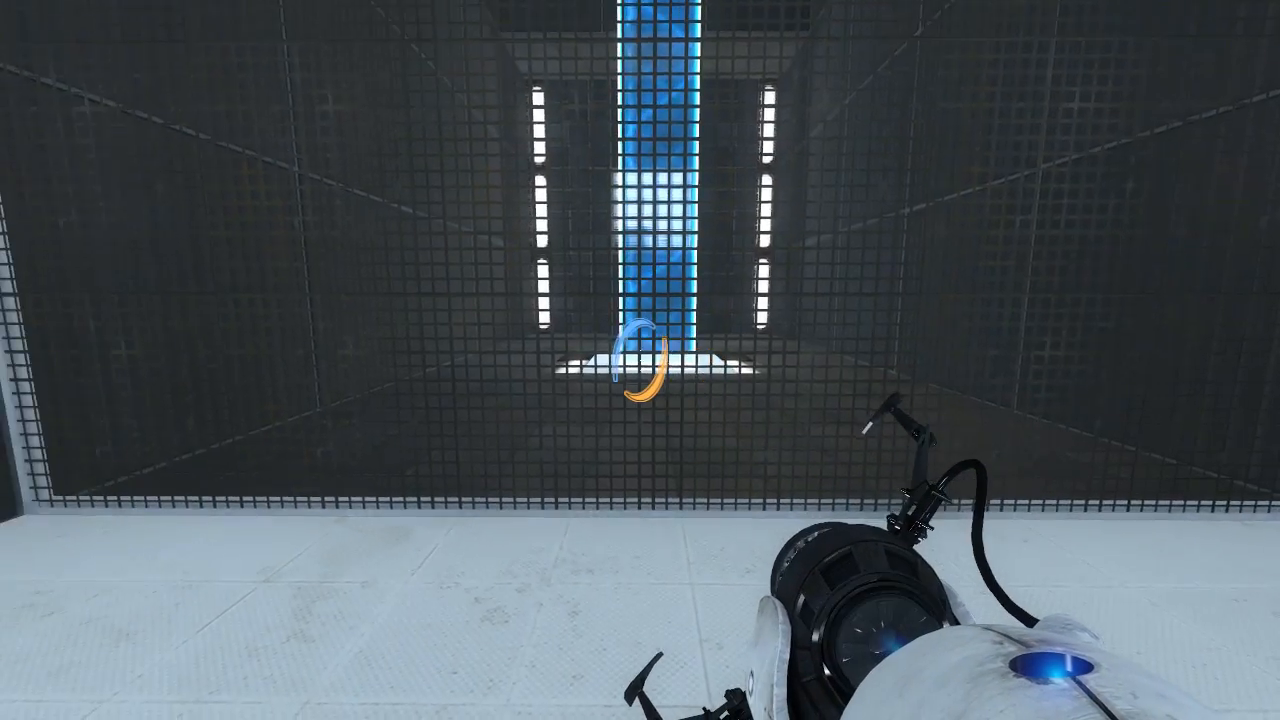
Step: Place a portal in the light bridge's path so it projects up toward the ceiling
click(640, 360)
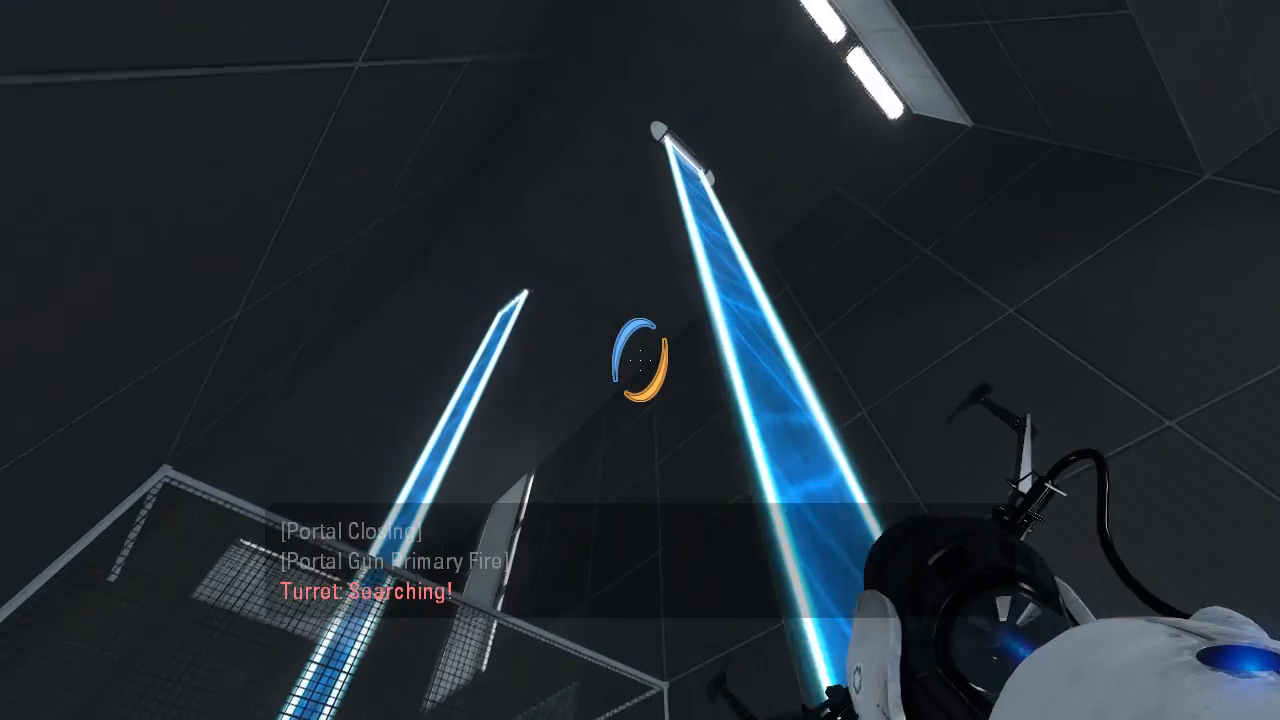
mouse_move(640, 360)
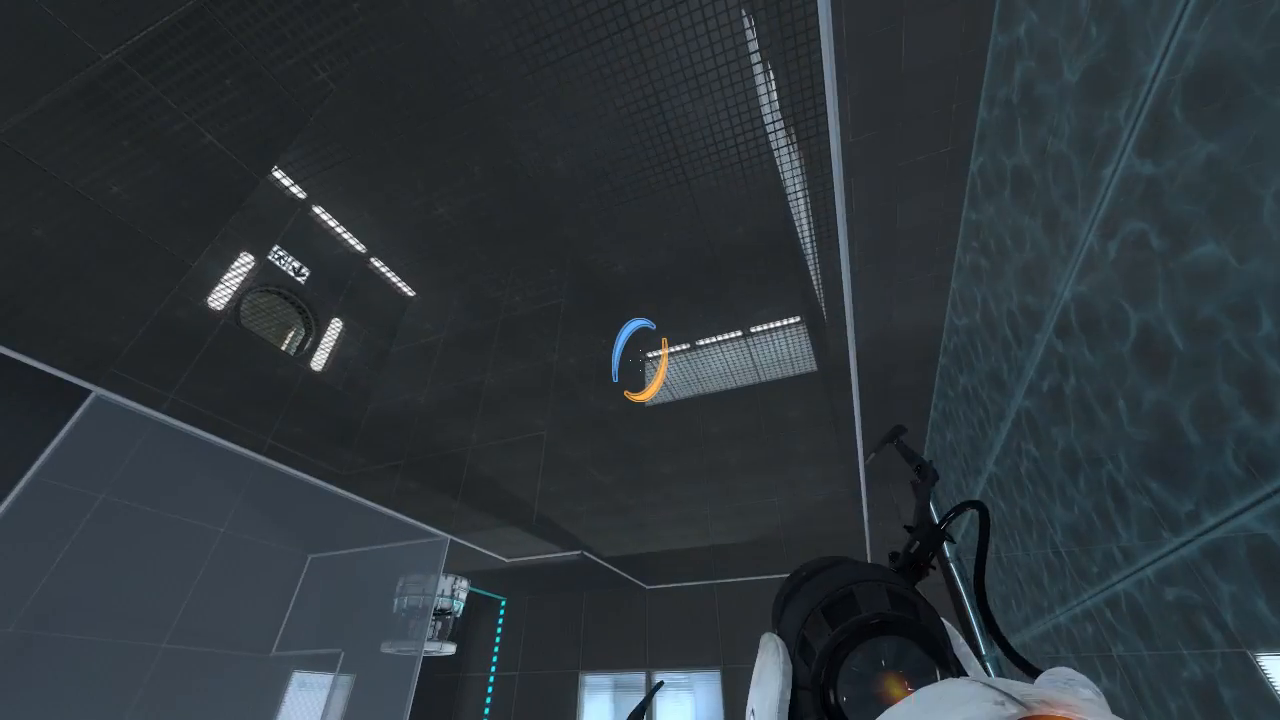
mouse_move(640, 360)
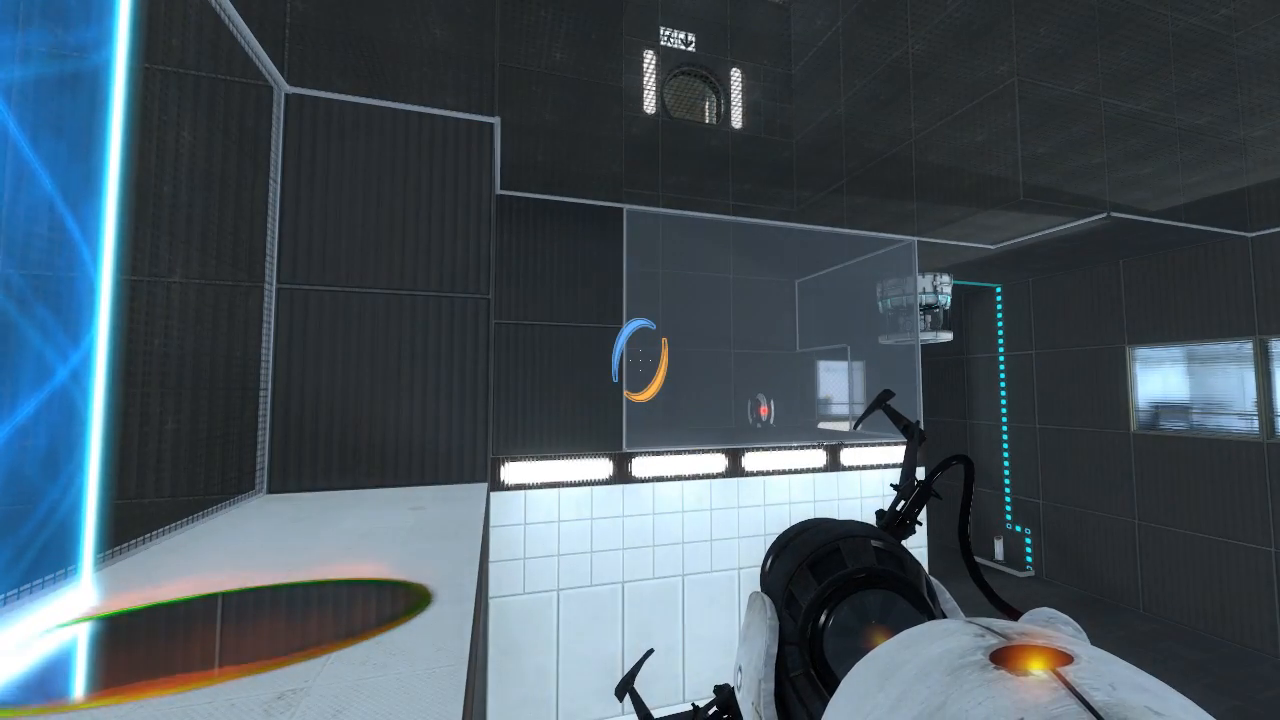
mouse_move(640, 360)
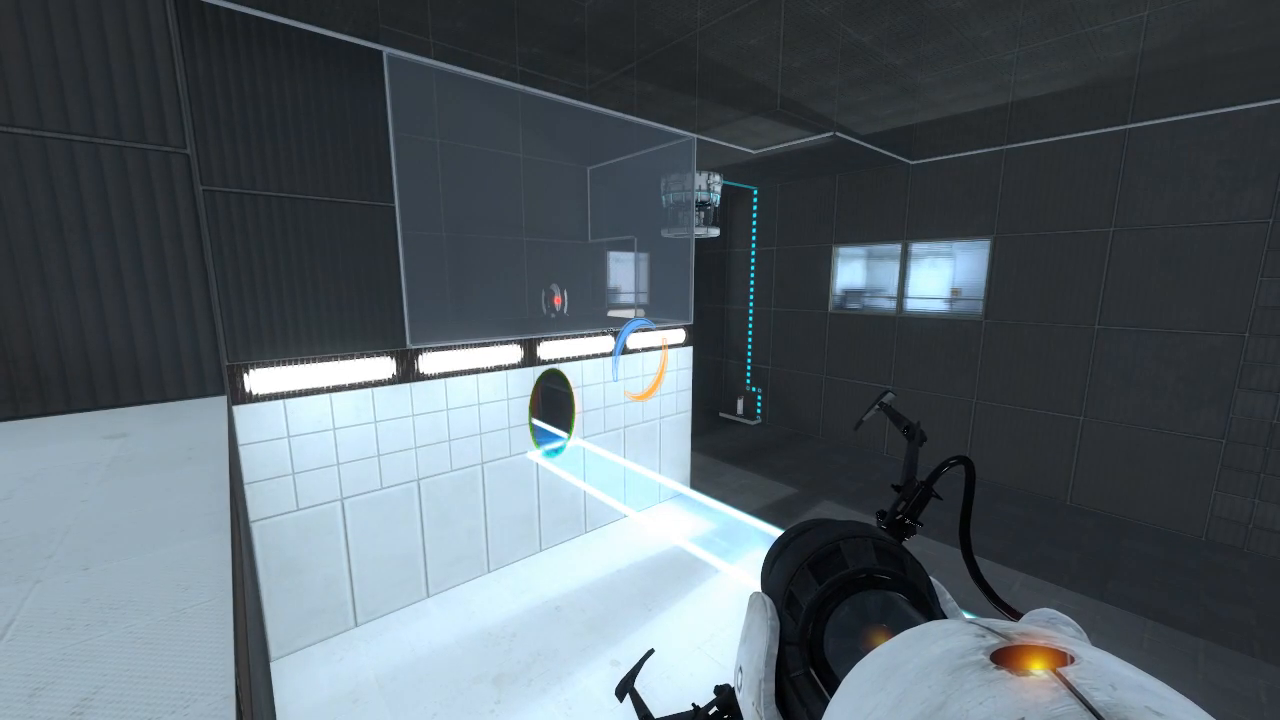
mouse_move(700, 360)
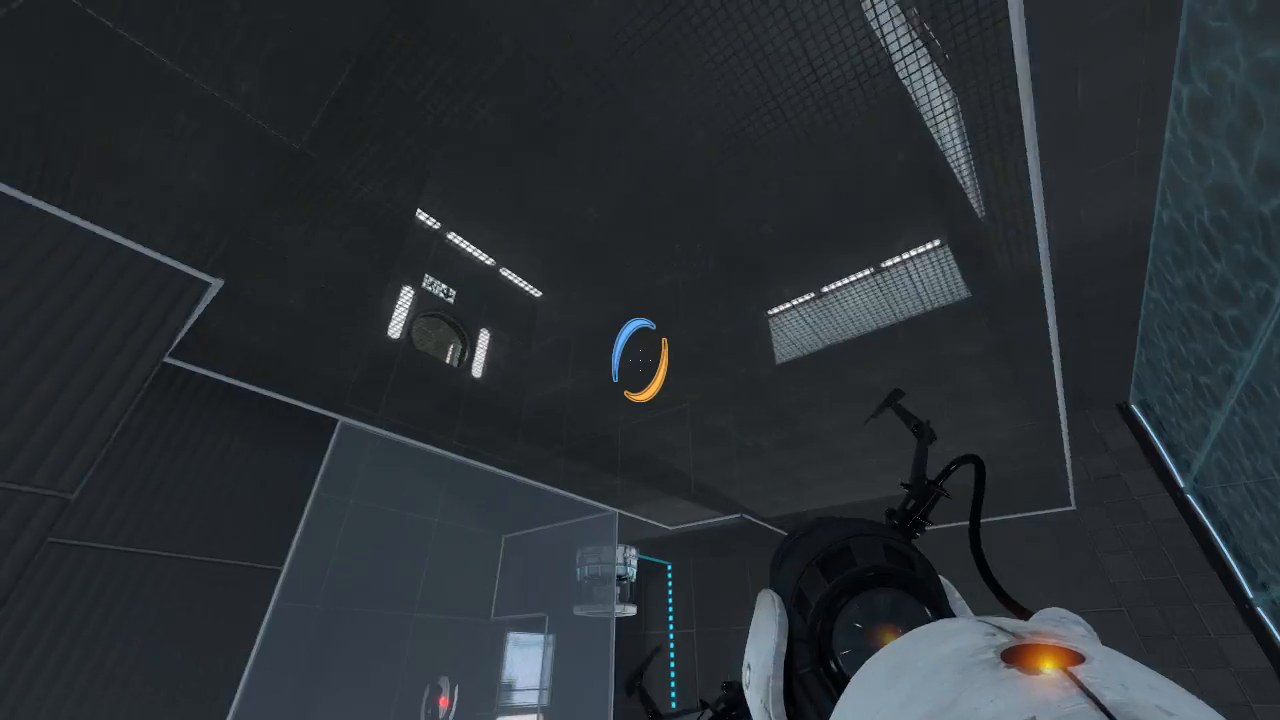
mouse_move(640, 360)
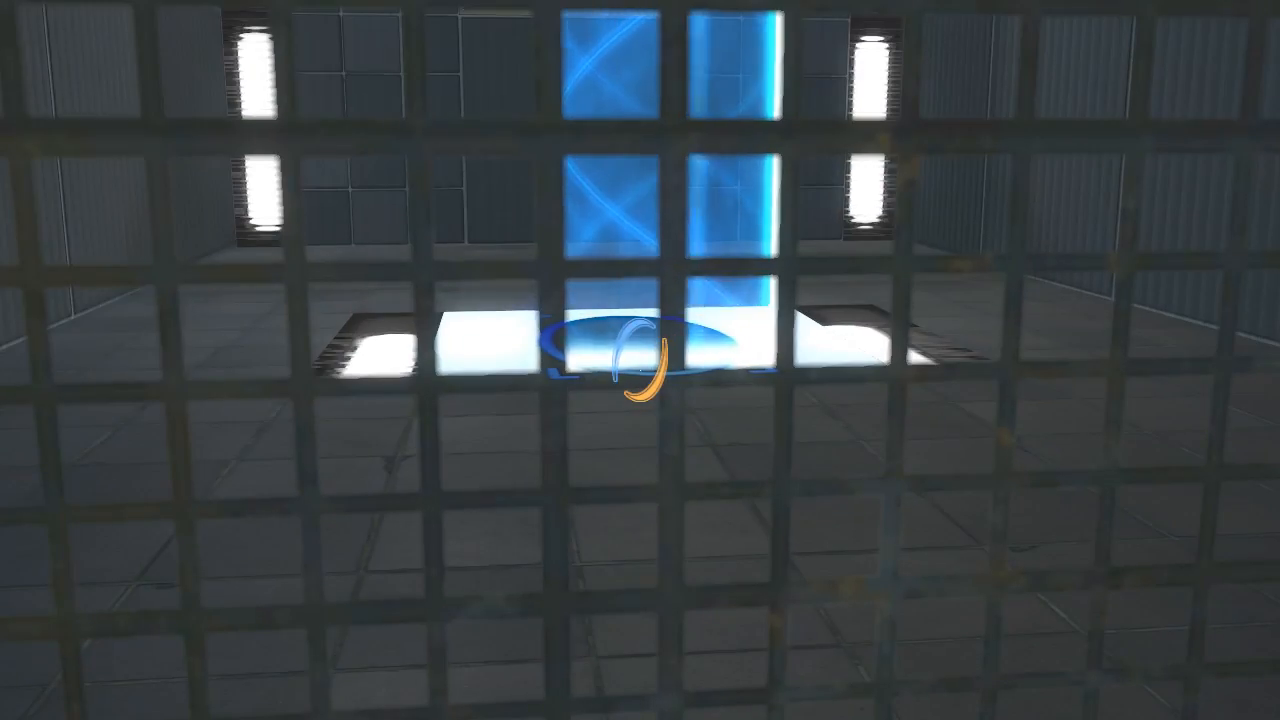
mouse_move(640, 360)
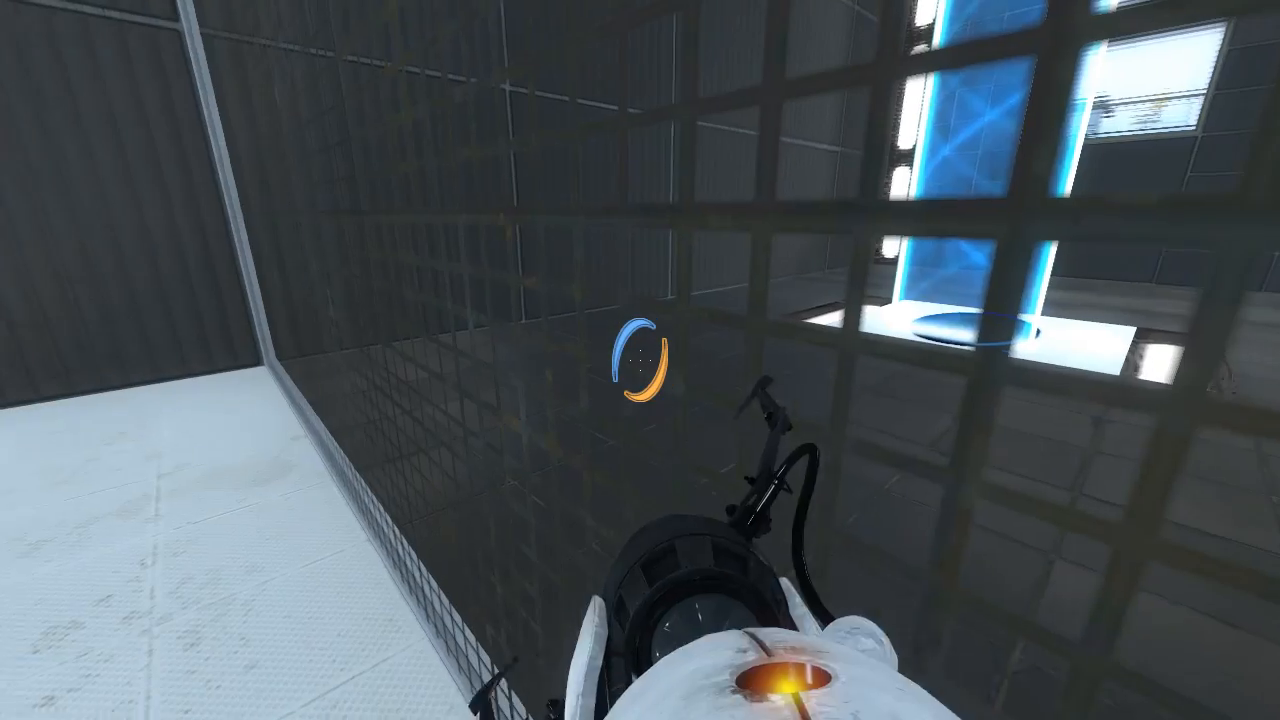
mouse_move(640, 360)
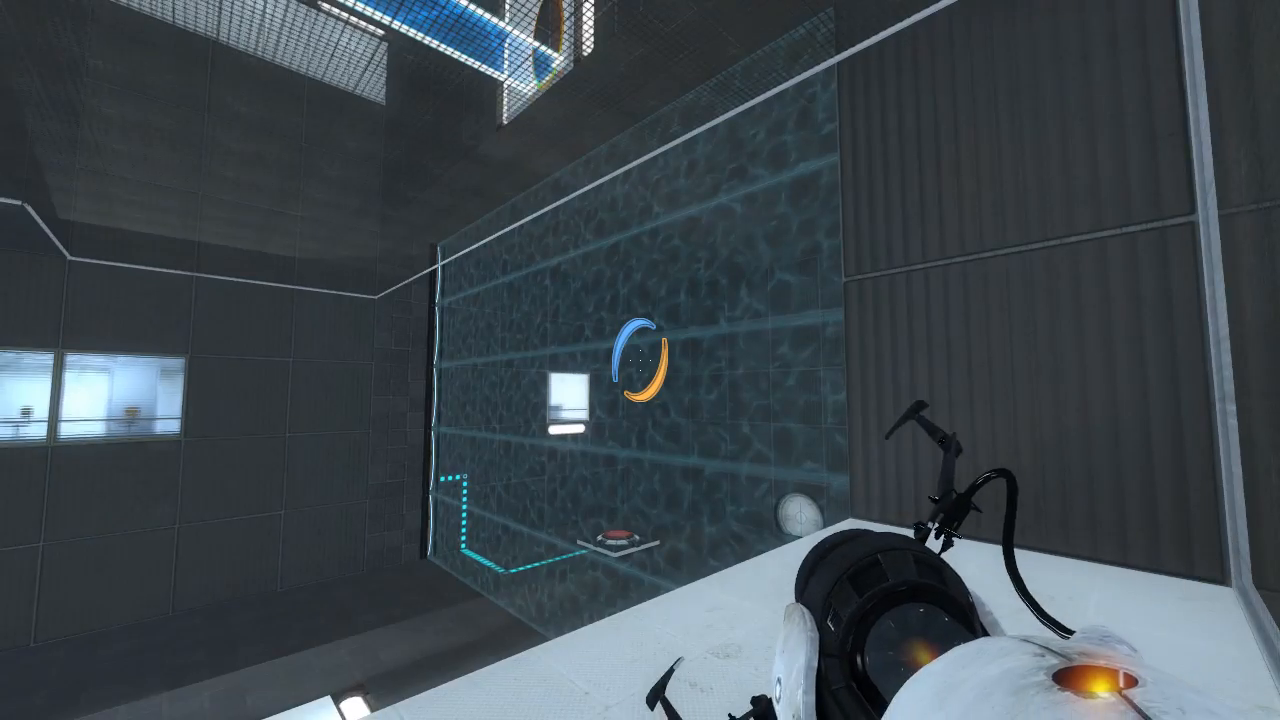
mouse_move(640, 360)
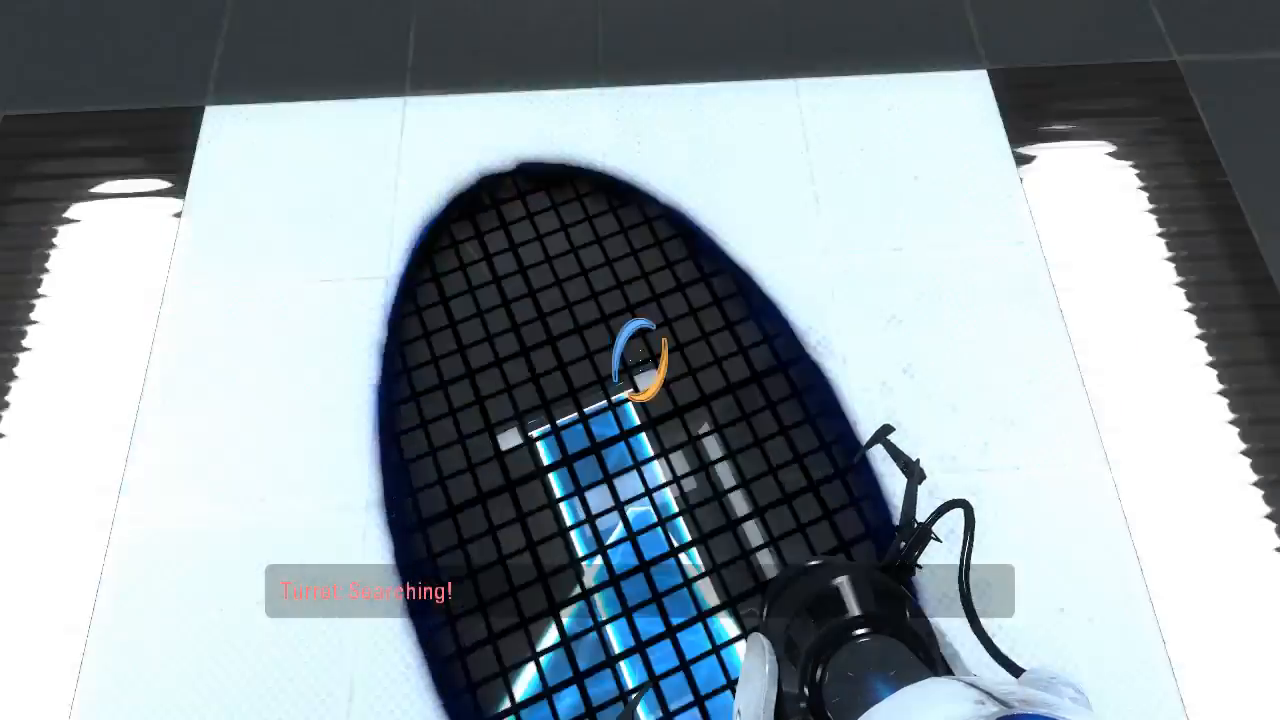
mouse_move(640, 360)
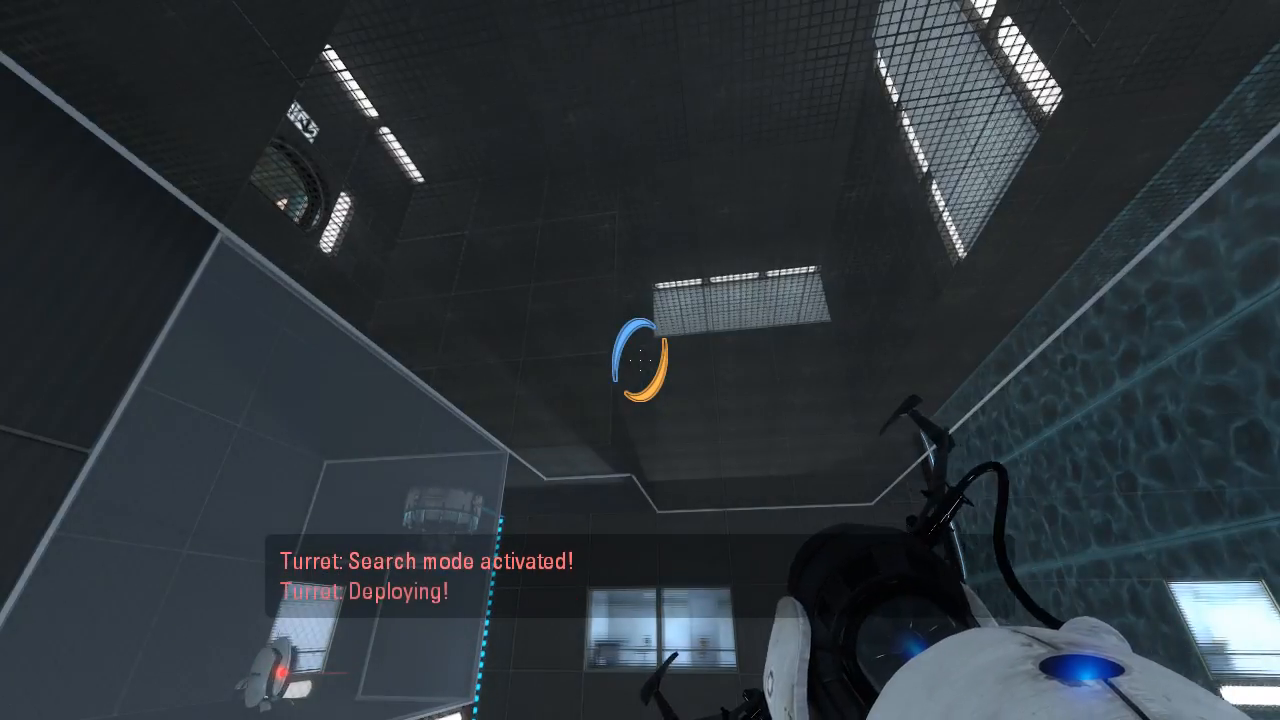
mouse_move(640, 360)
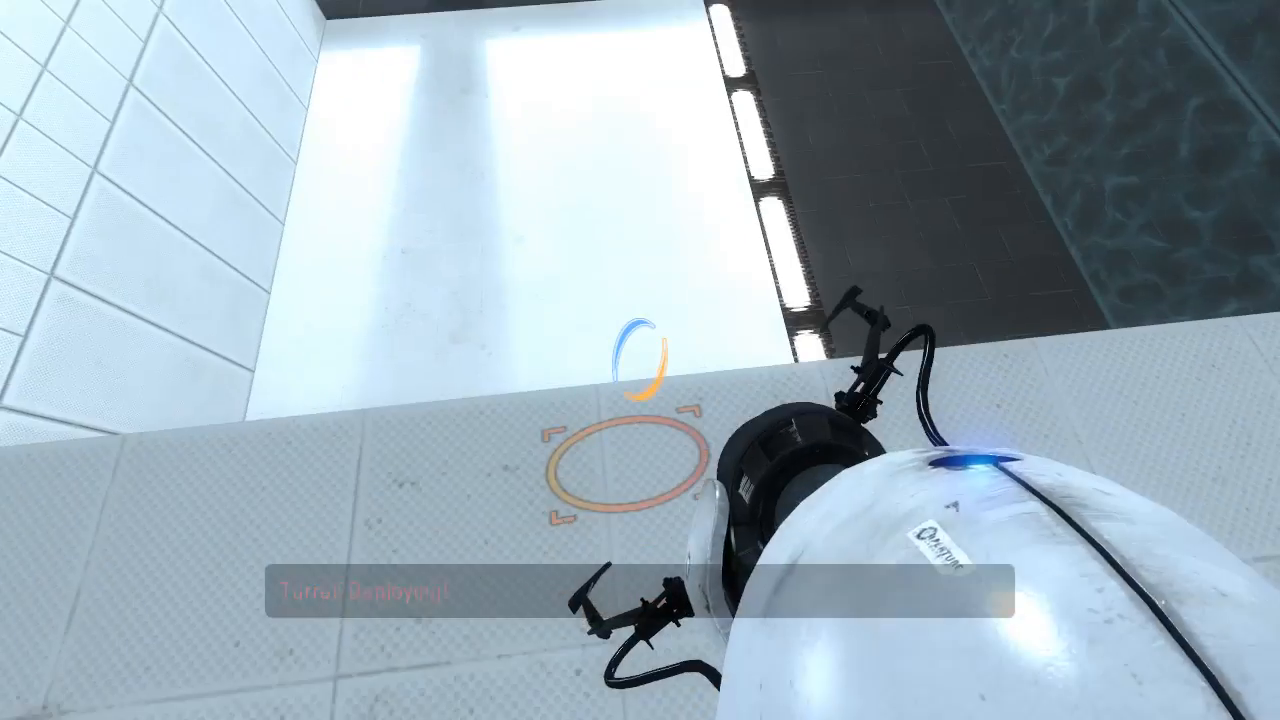
mouse_move(640, 360)
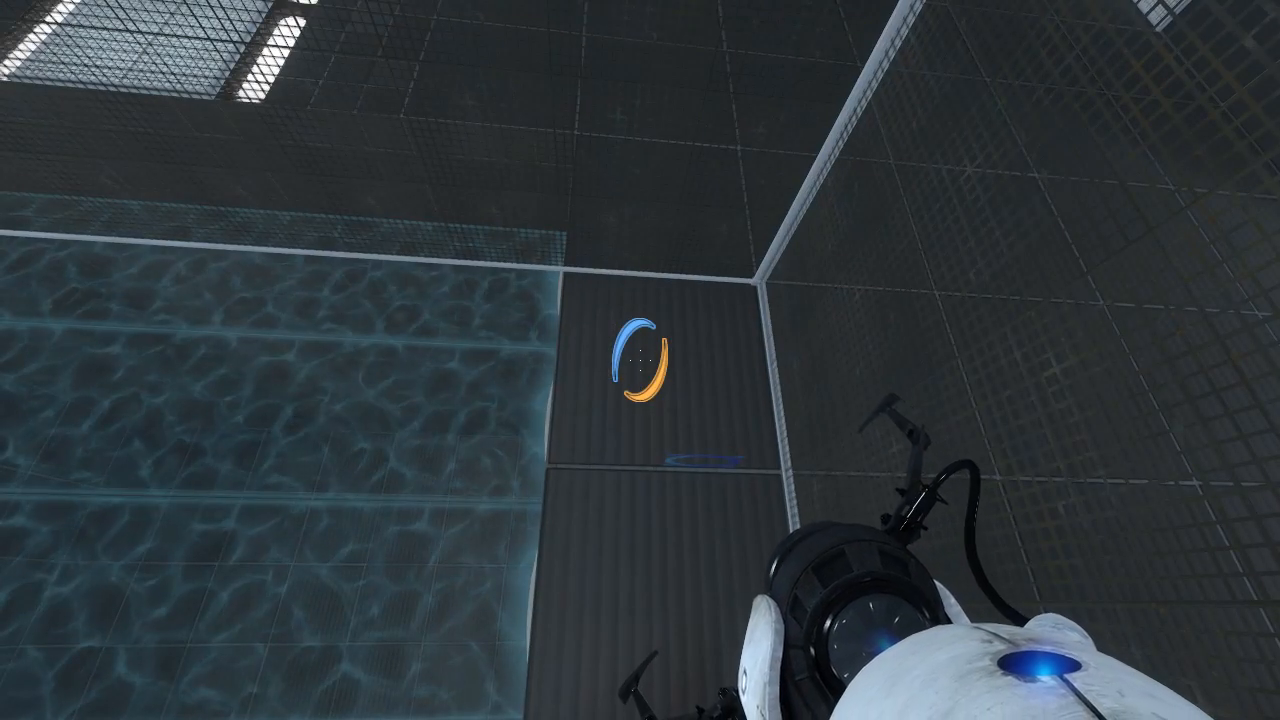
mouse_move(640, 360)
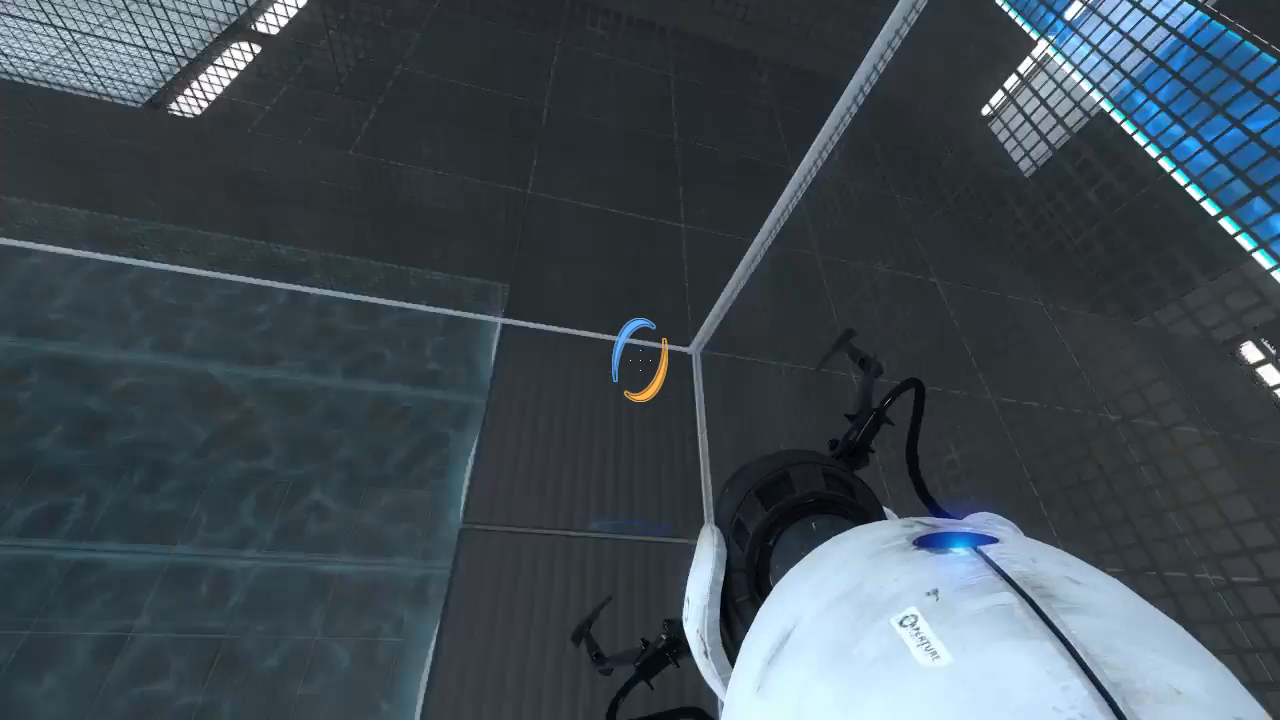
mouse_move(640, 360)
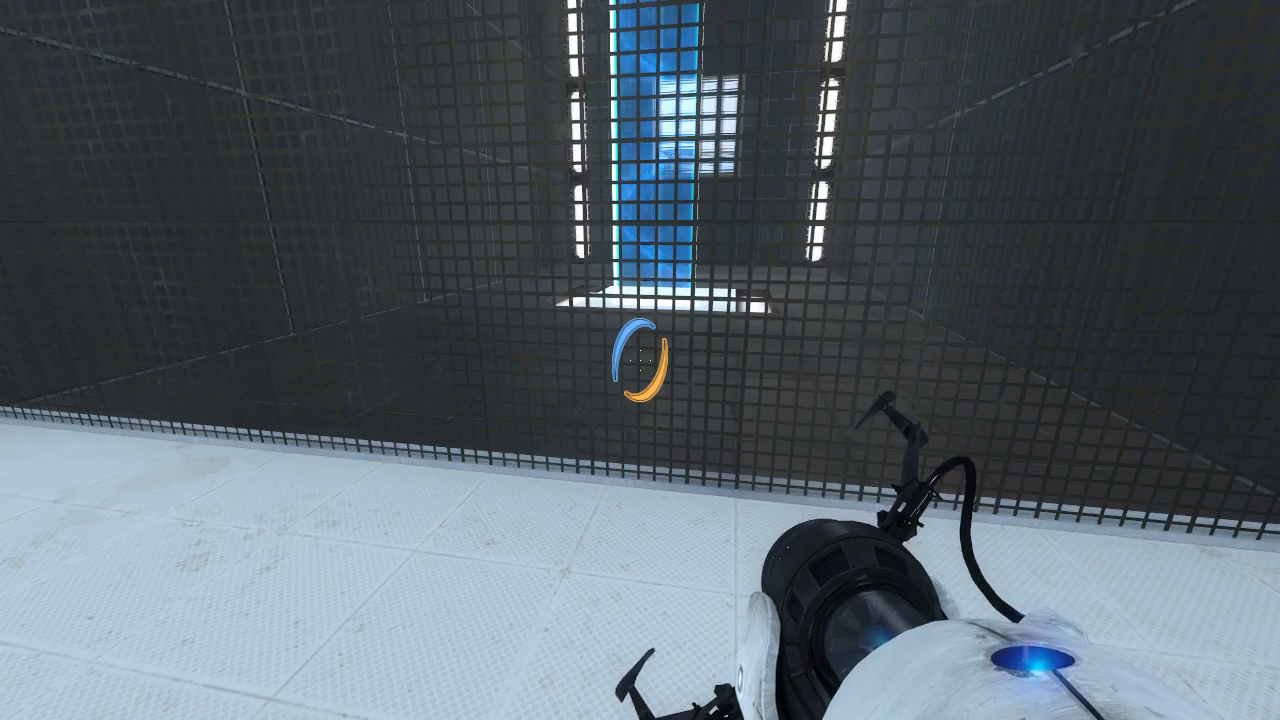
mouse_move(640, 360)
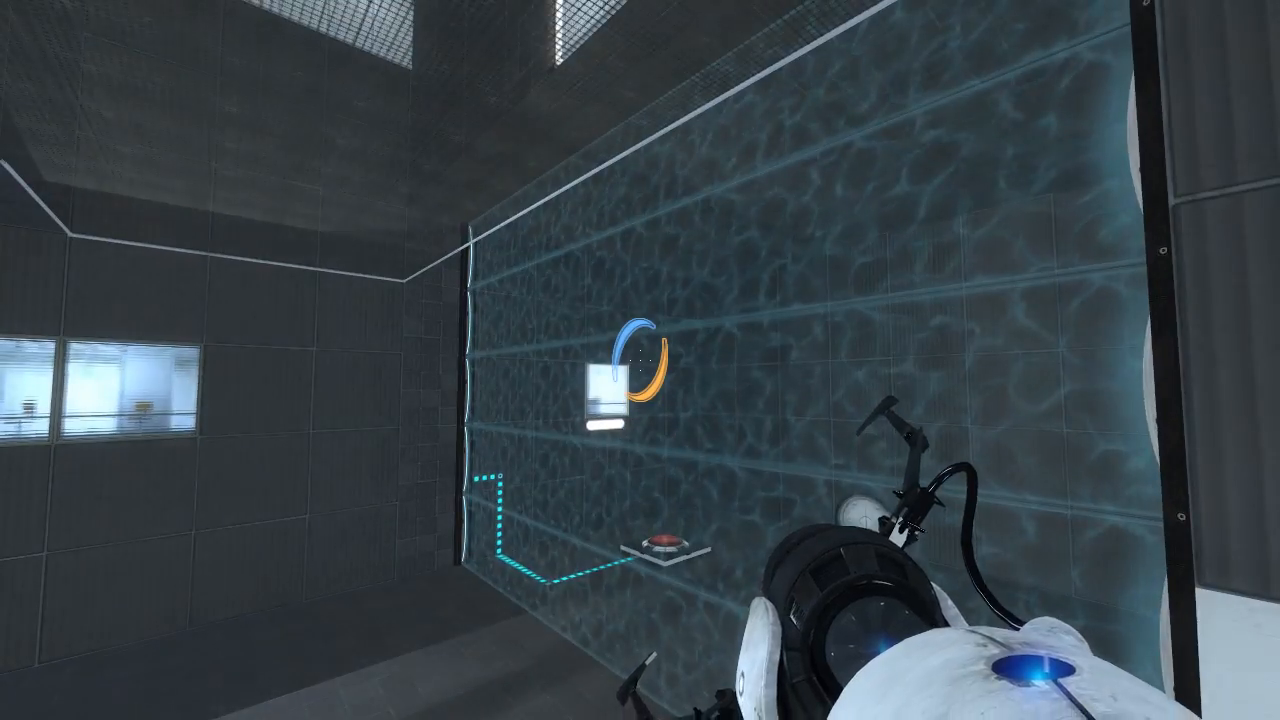
mouse_move(640, 360)
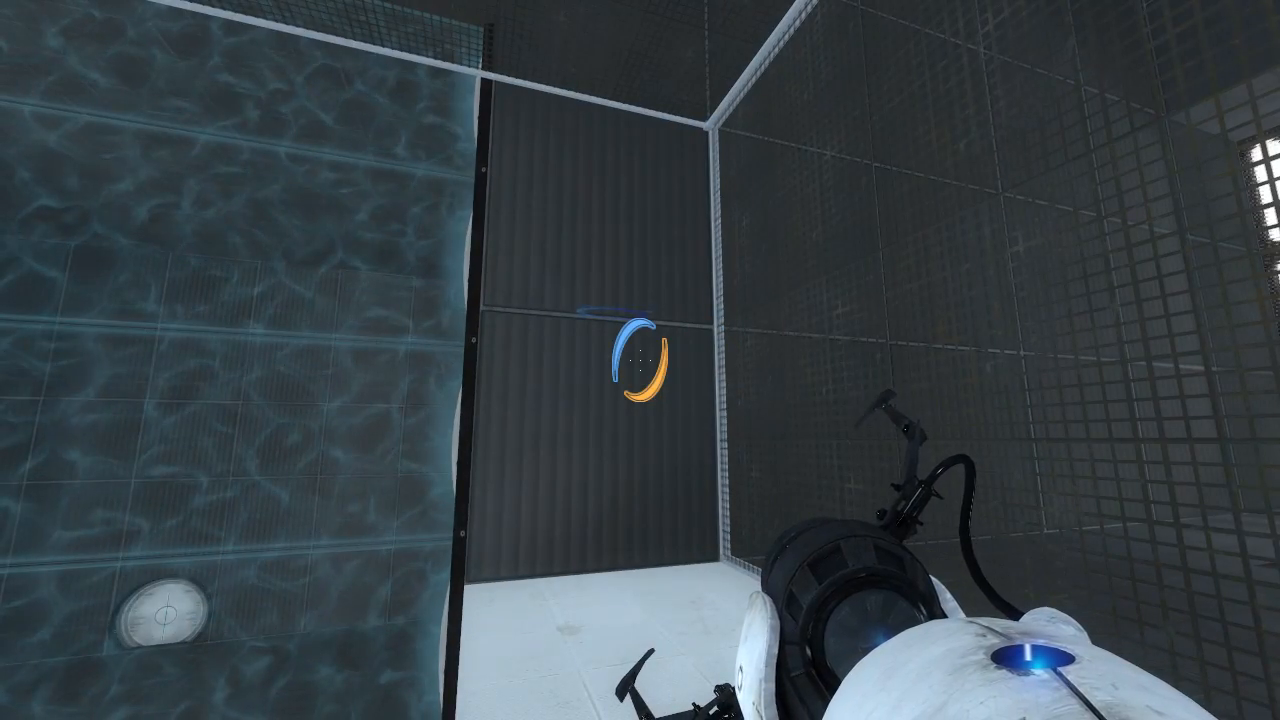
mouse_move(640, 360)
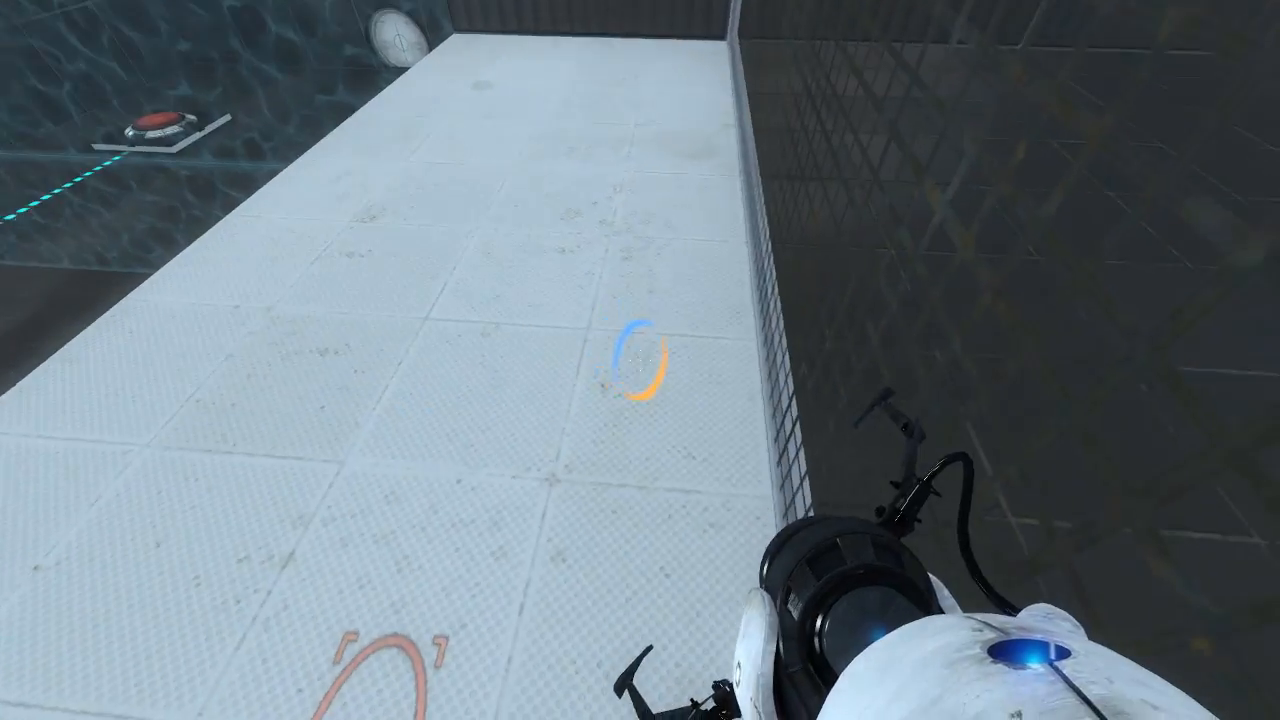
Step: Fire the portal gun while positioned beneath the recess holding the companion cube
click(640, 360)
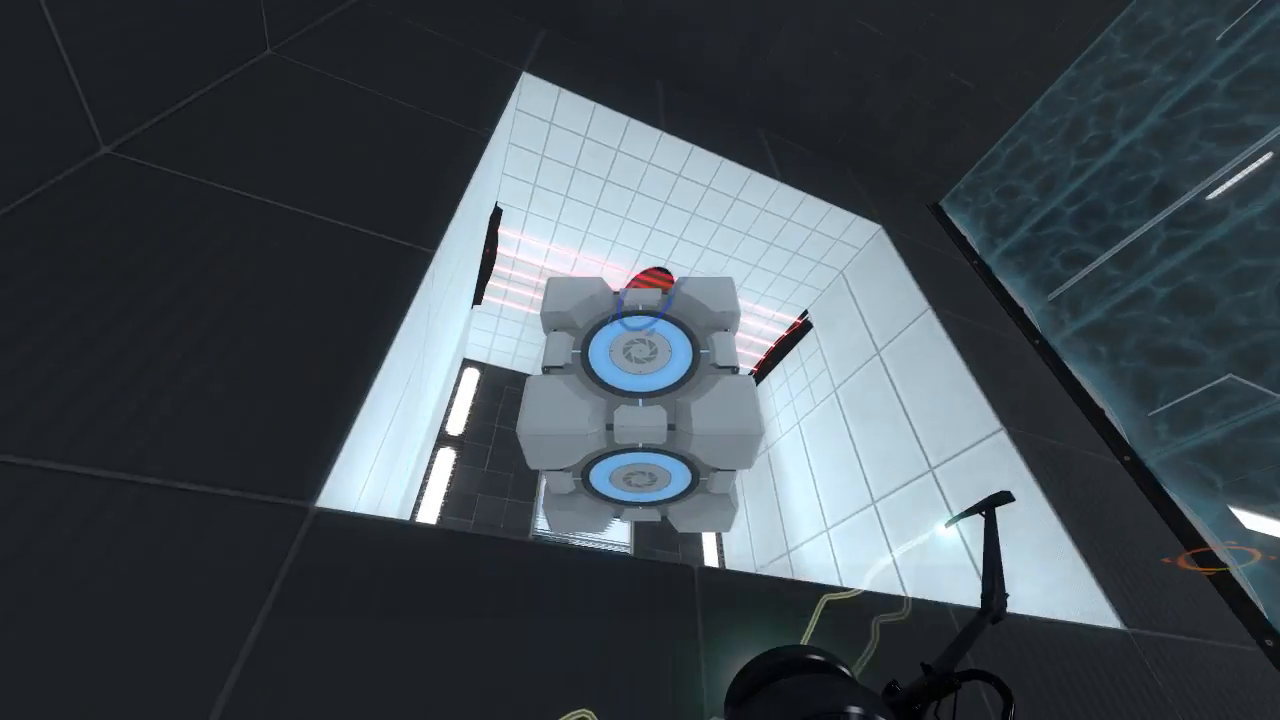
mouse_move(640, 360)
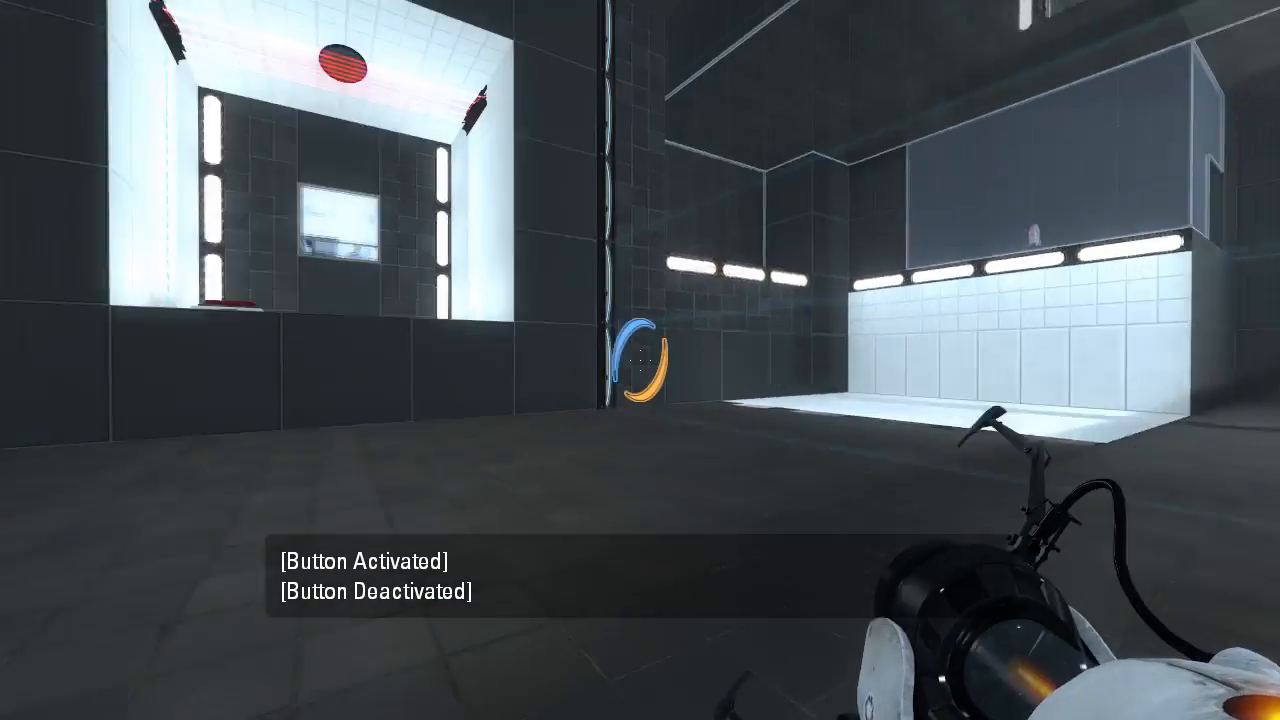
mouse_move(640, 360)
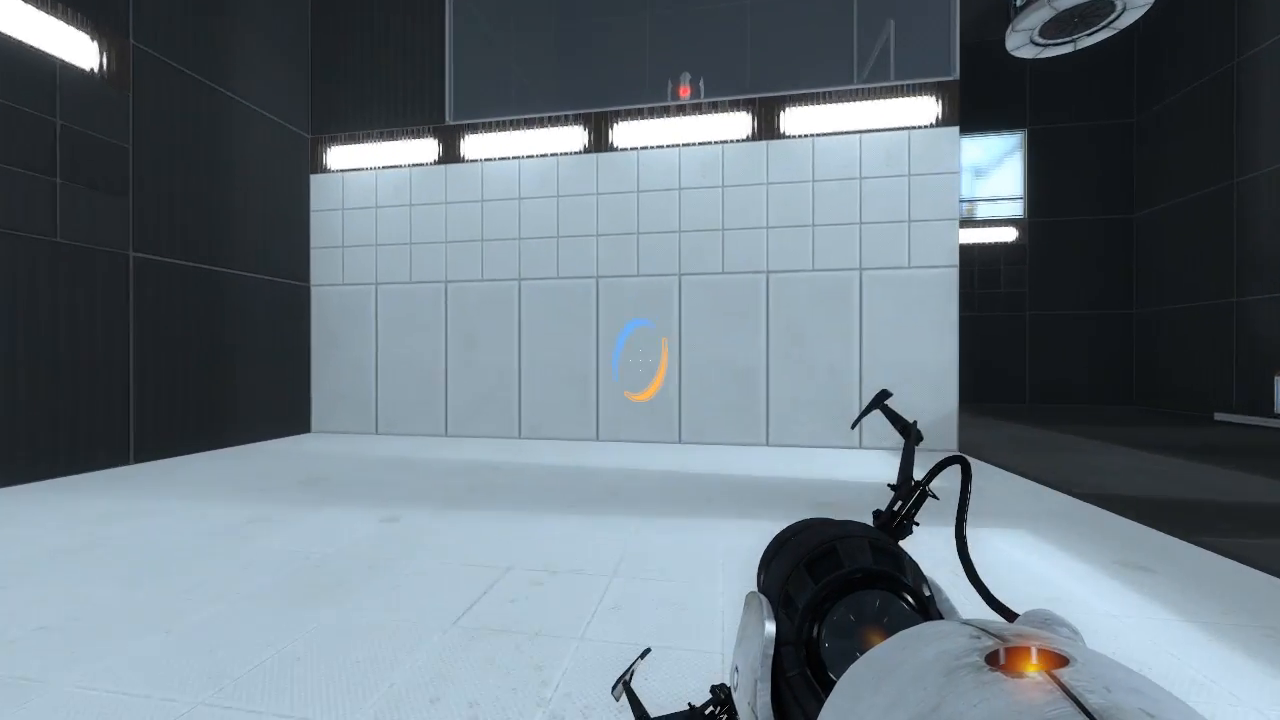
Step: Fire a portal at the white panel wall to reach the ledge above the light bridge
click(640, 360)
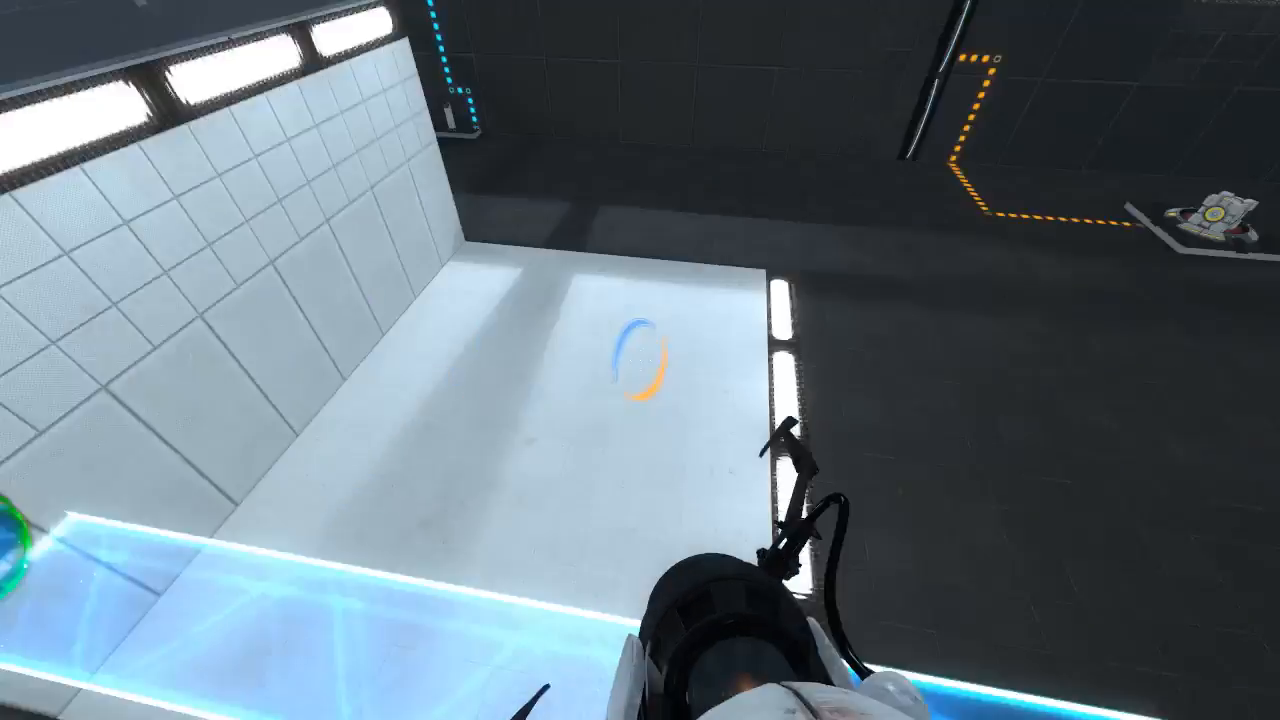
mouse_move(640, 360)
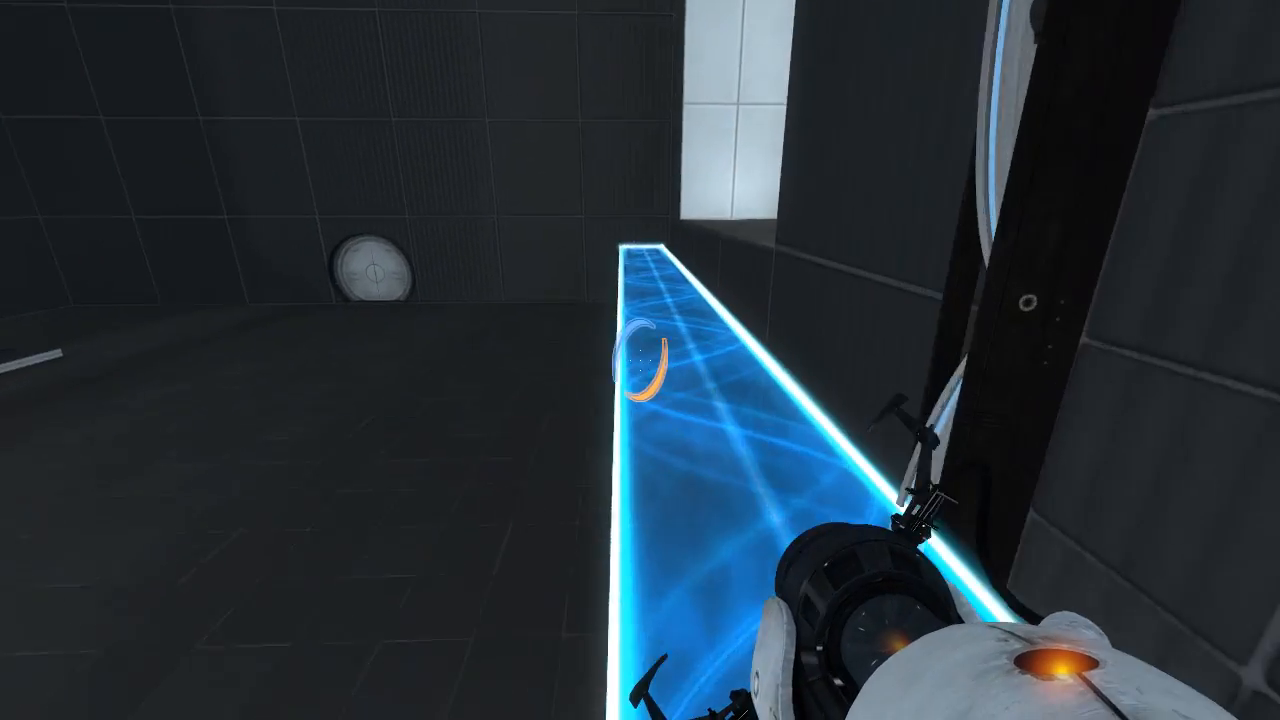
mouse_move(640, 360)
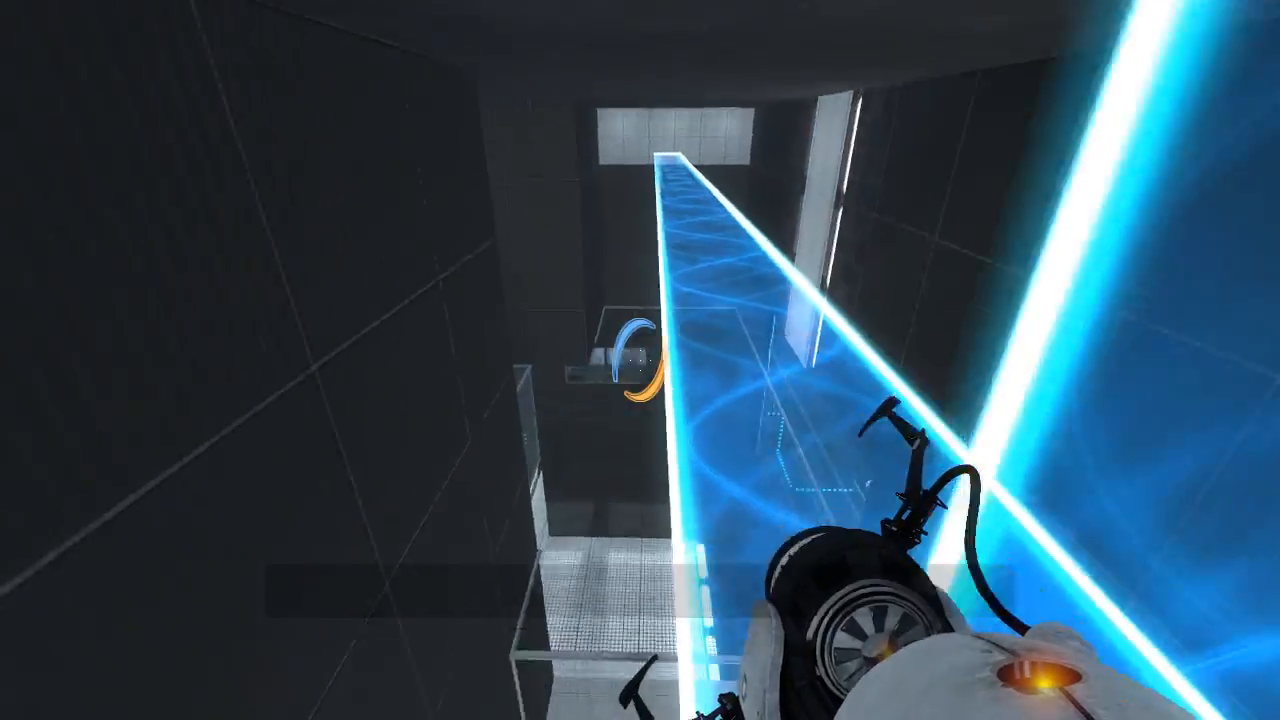
mouse_move(640, 360)
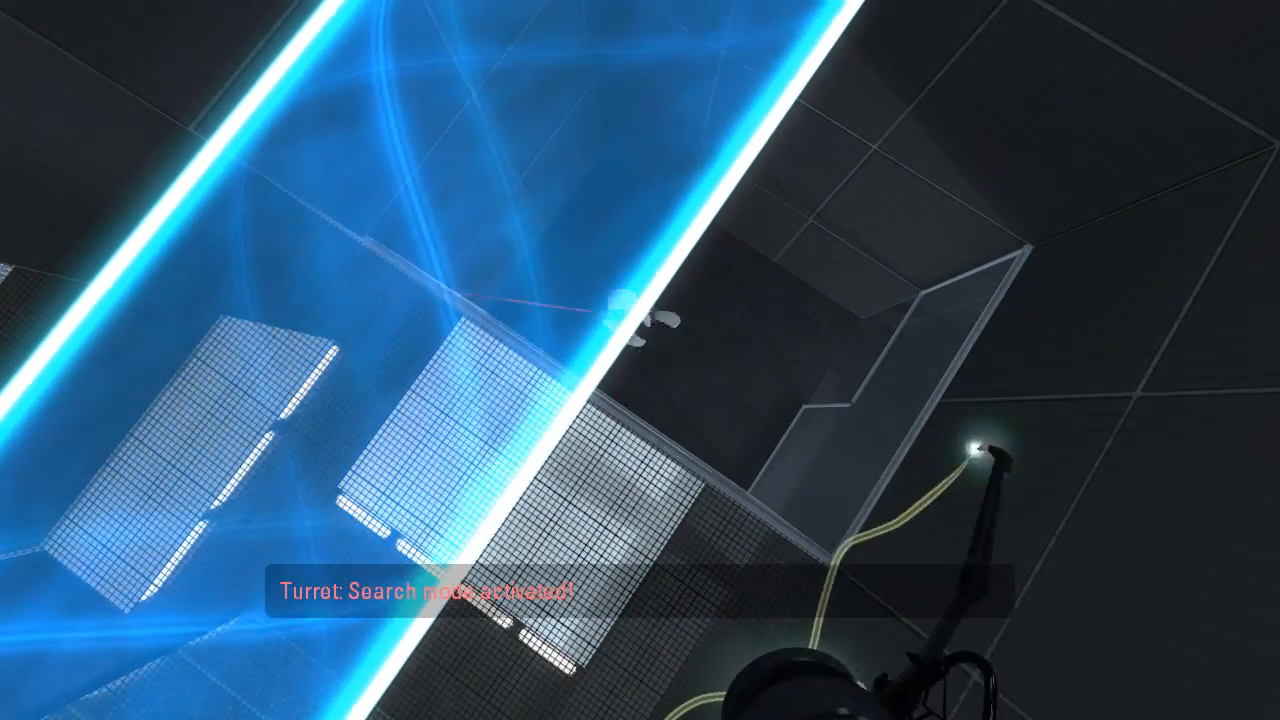
mouse_move(640, 360)
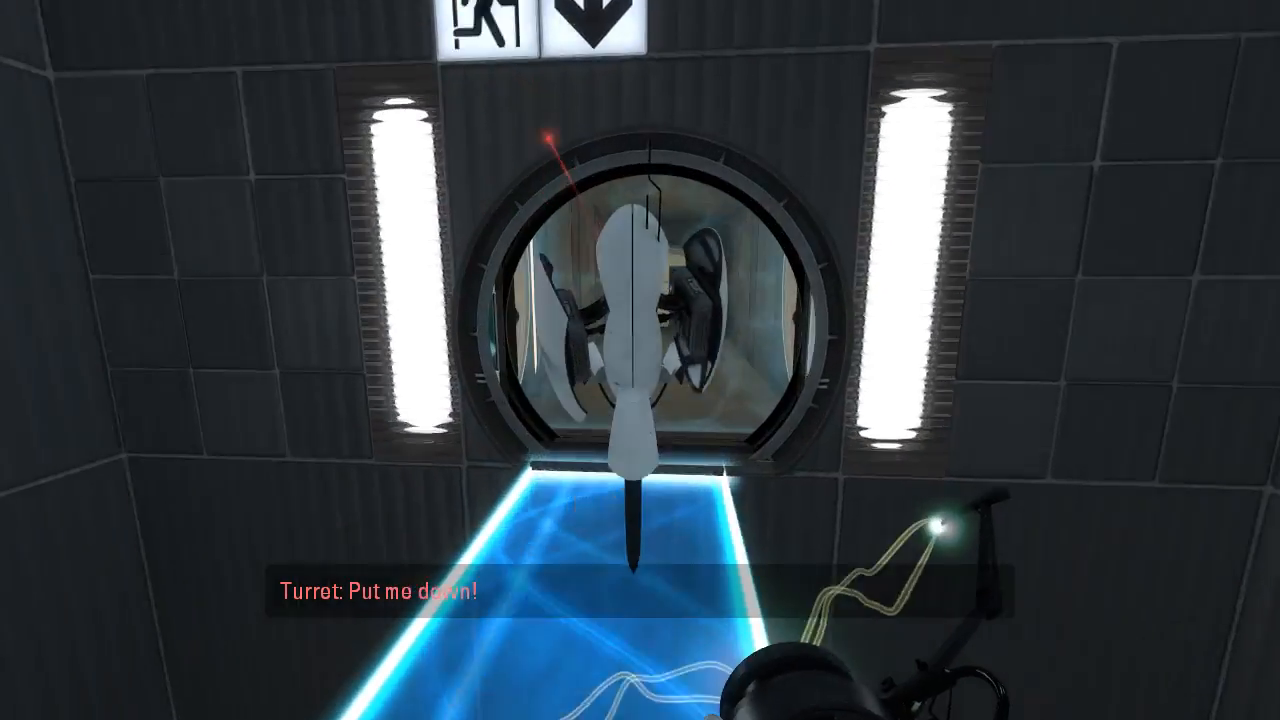